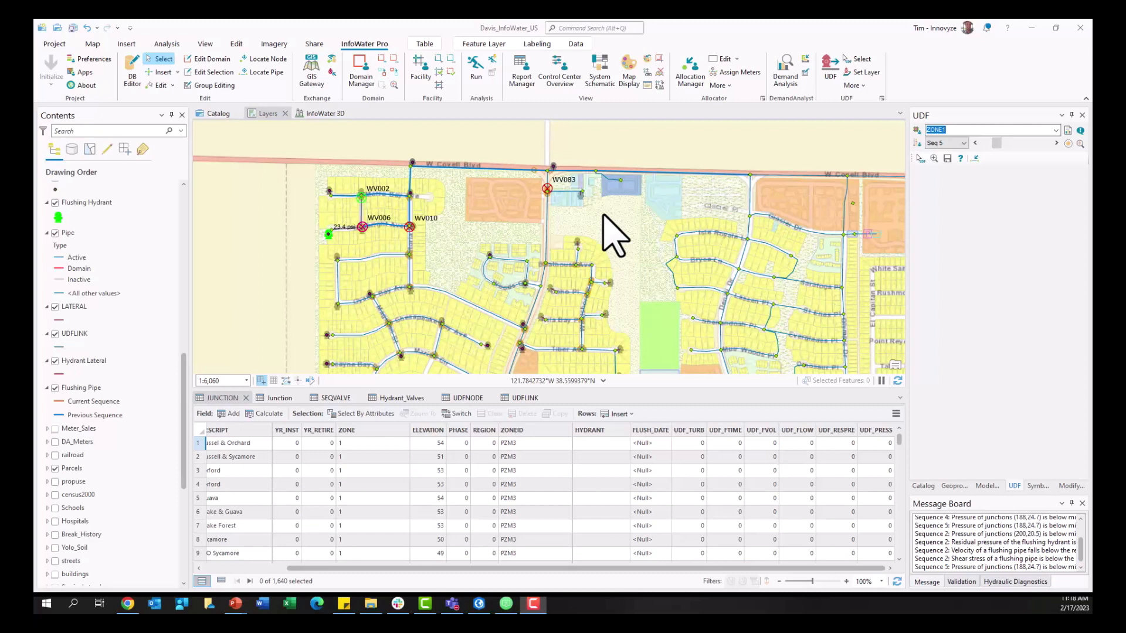
pyautogui.moveTo(883, 111)
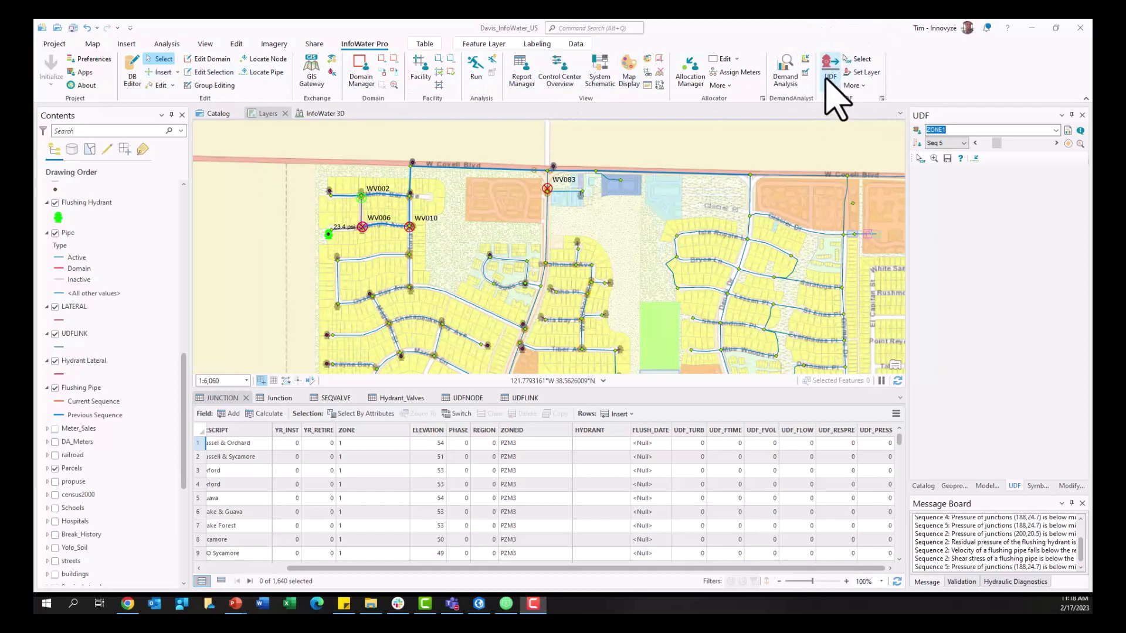
# Bring up the UDF tools and the Flush Sequence Manager on Sequence 5 of ZONE1.
pyautogui.click(852, 85)
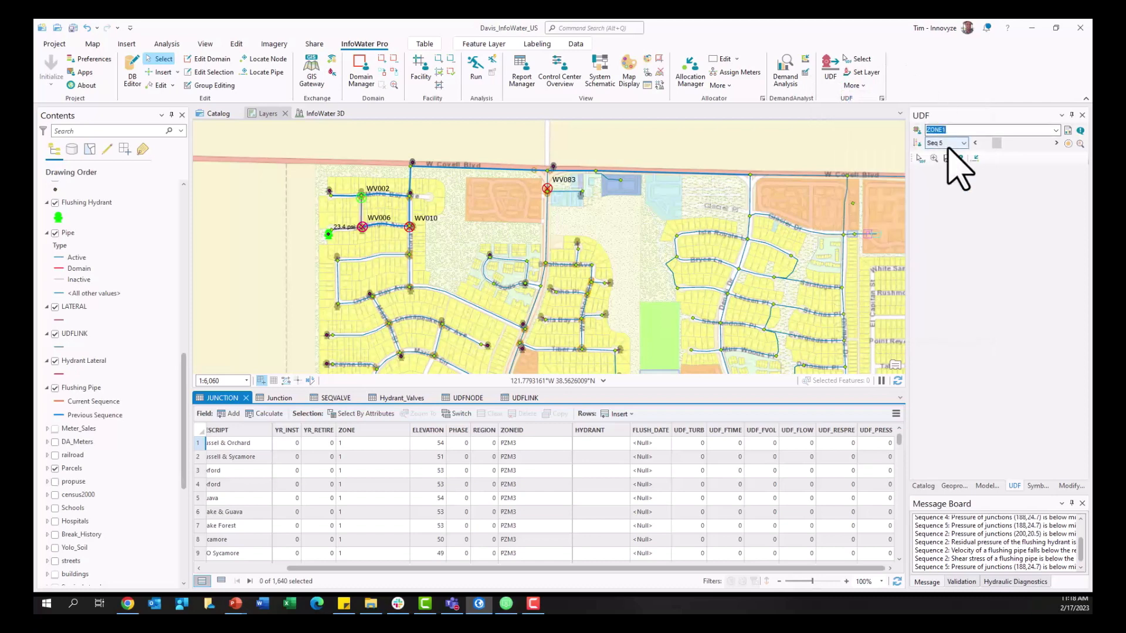
pyautogui.click(966, 142)
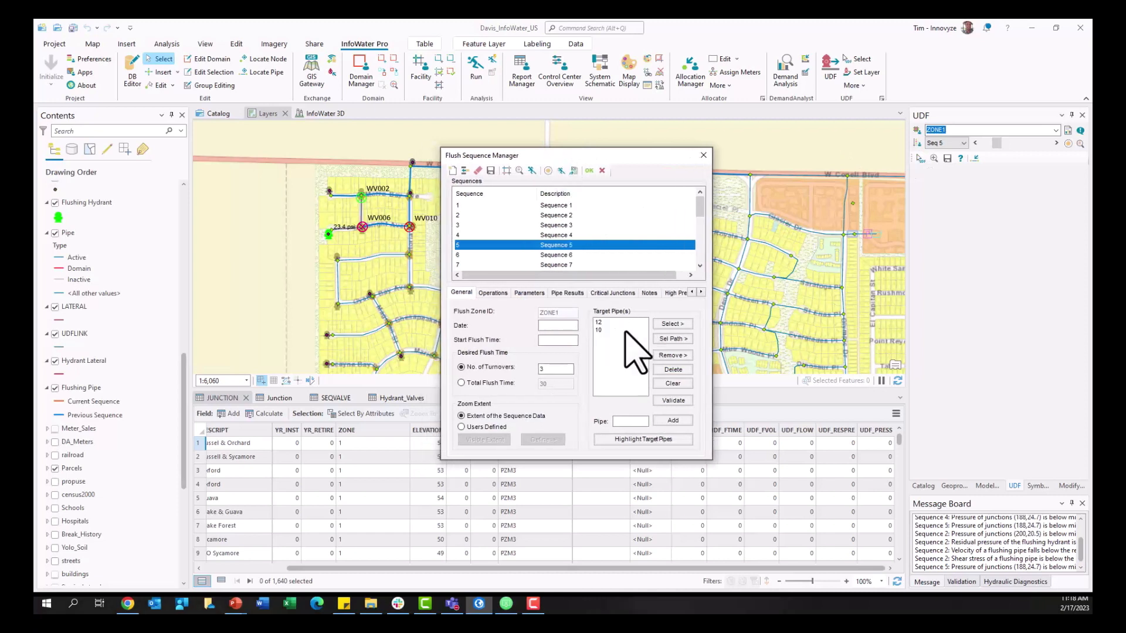
# Review Sequence 5's valve operations and hydrant pressure/flow parameters, then view the UDF help page.
pyautogui.click(492, 292)
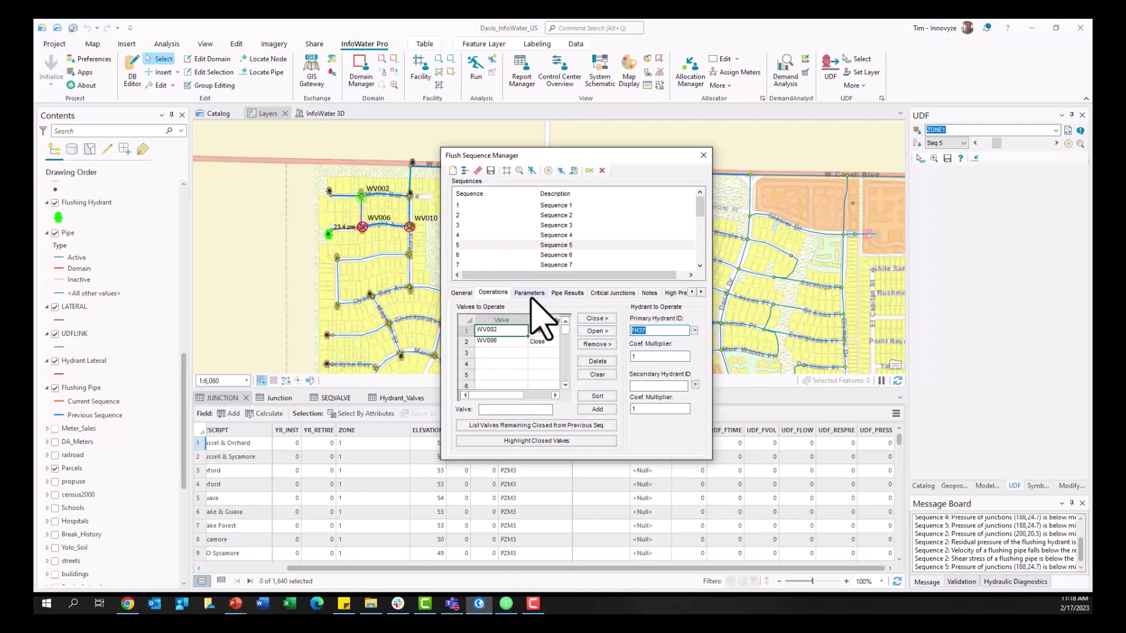
pyautogui.click(529, 293)
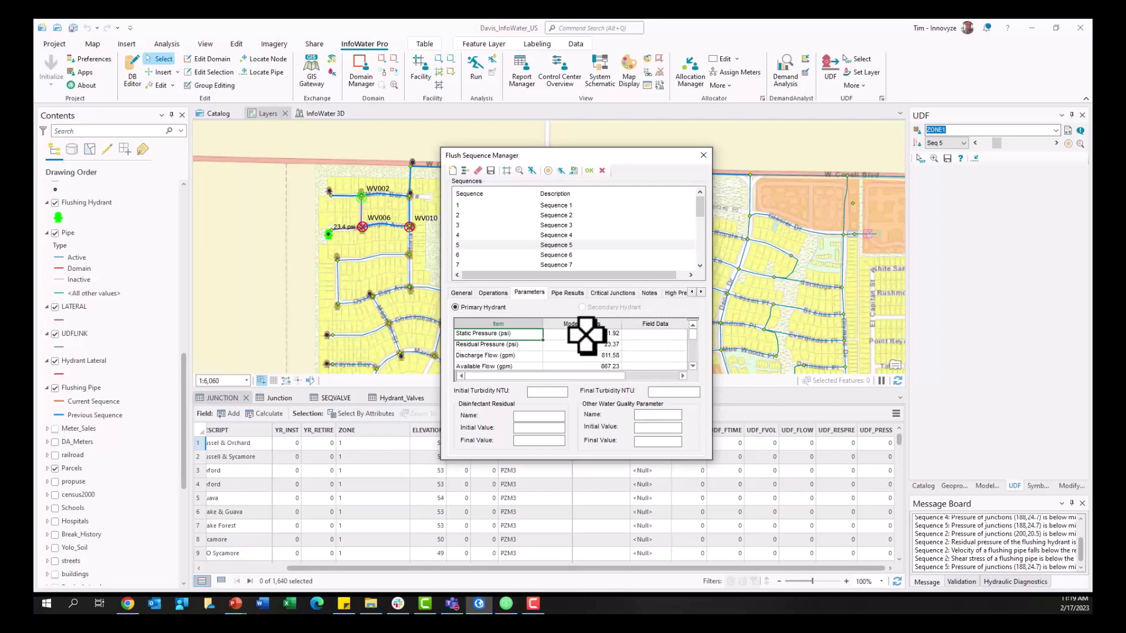
pyautogui.click(702, 154)
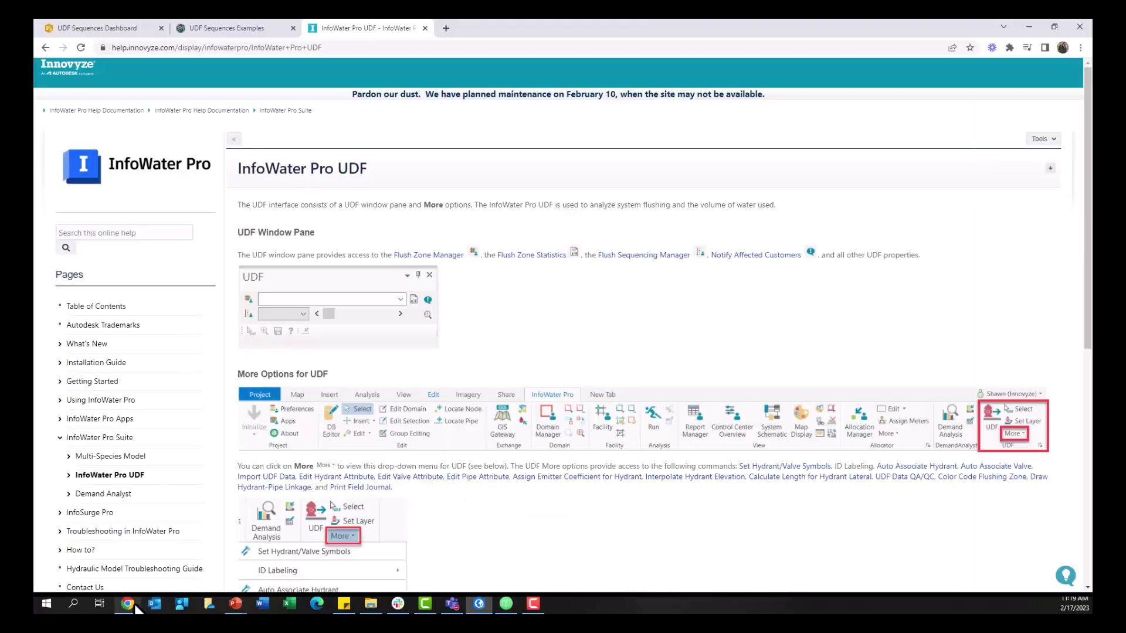
pyautogui.moveTo(352, 201)
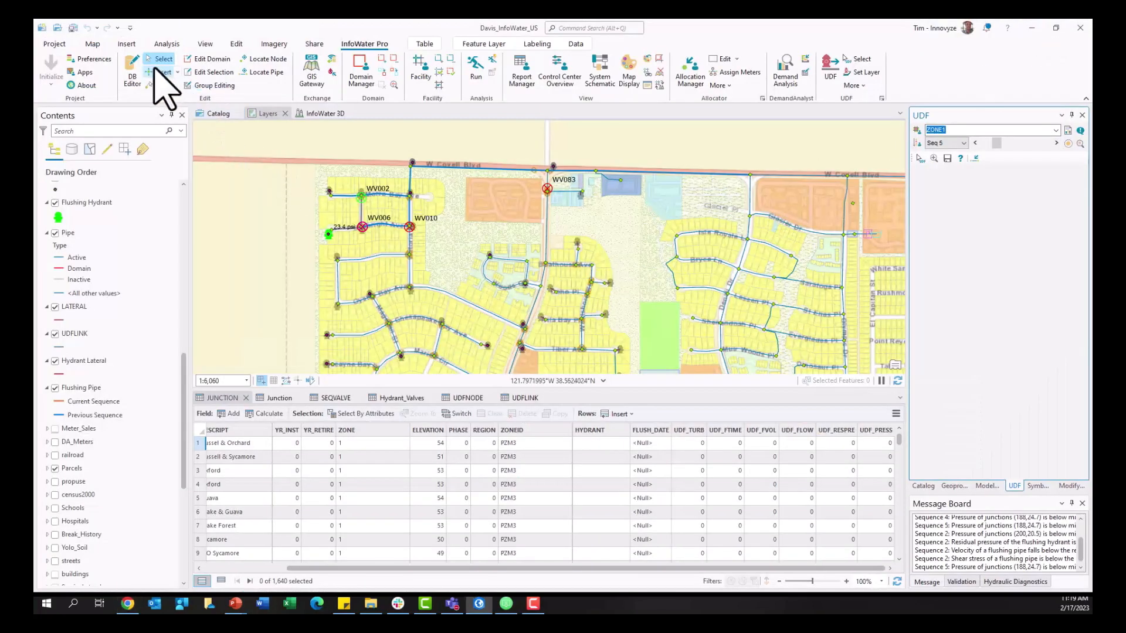
# Load the full Junction Information table in DB Editor, sorted by Nearest Hydrant ID.
pyautogui.click(132, 71)
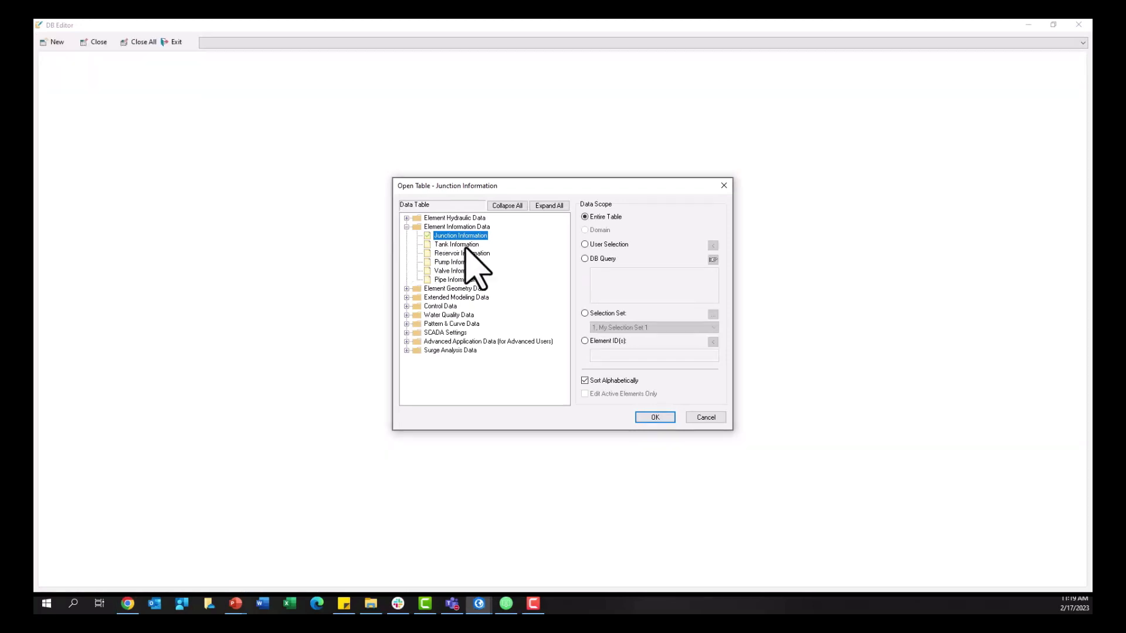
pyautogui.moveTo(490, 251)
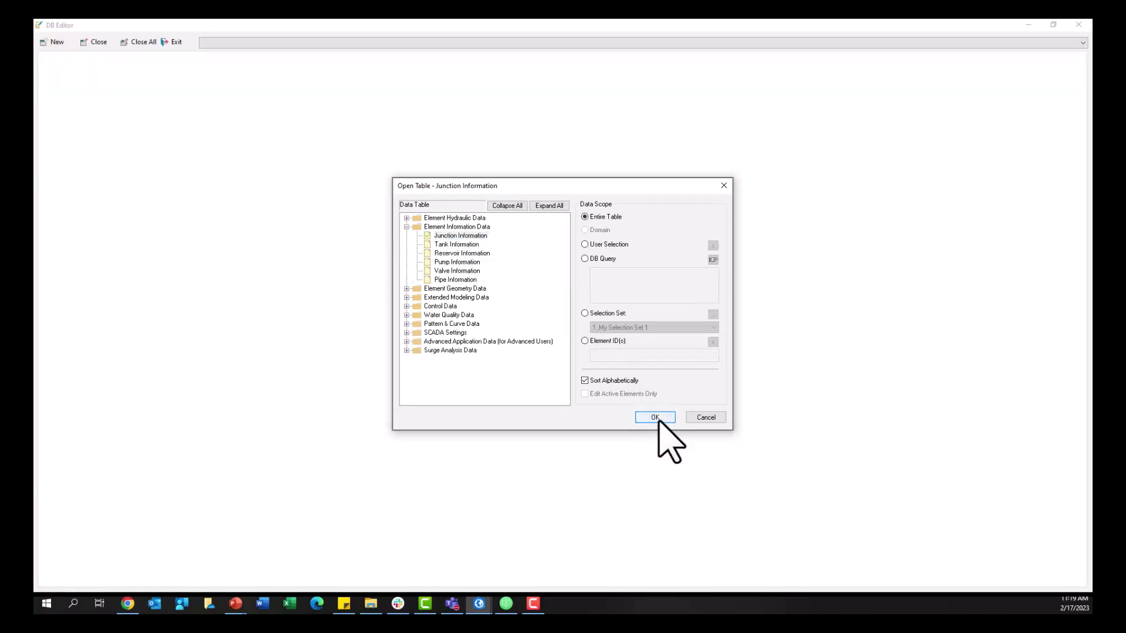
pyautogui.click(655, 417)
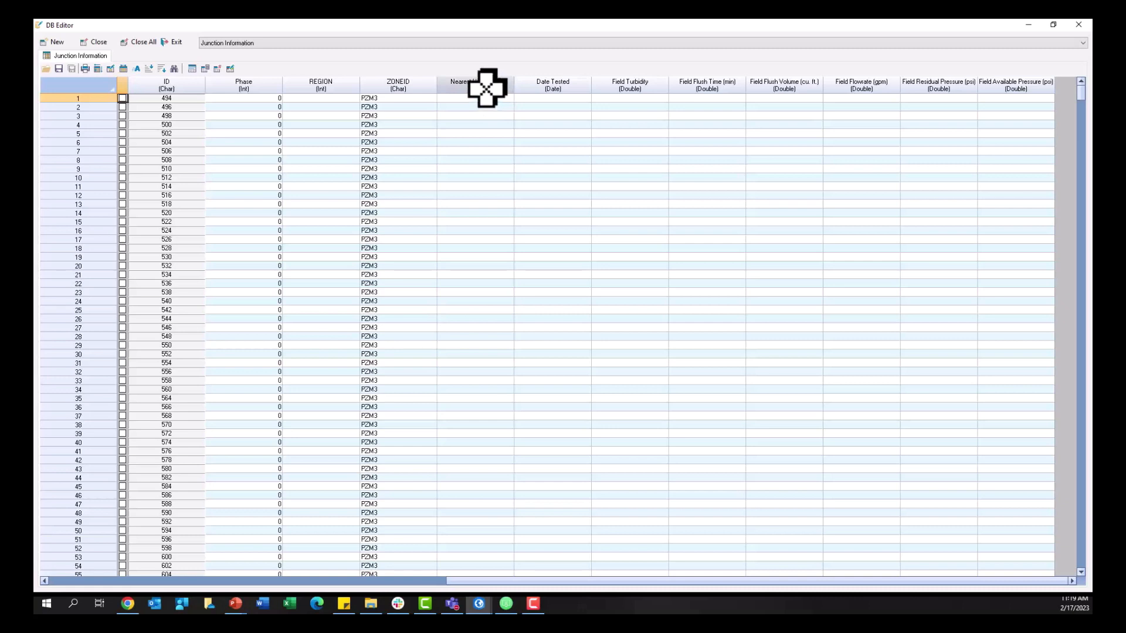
pyautogui.rightClick(474, 84)
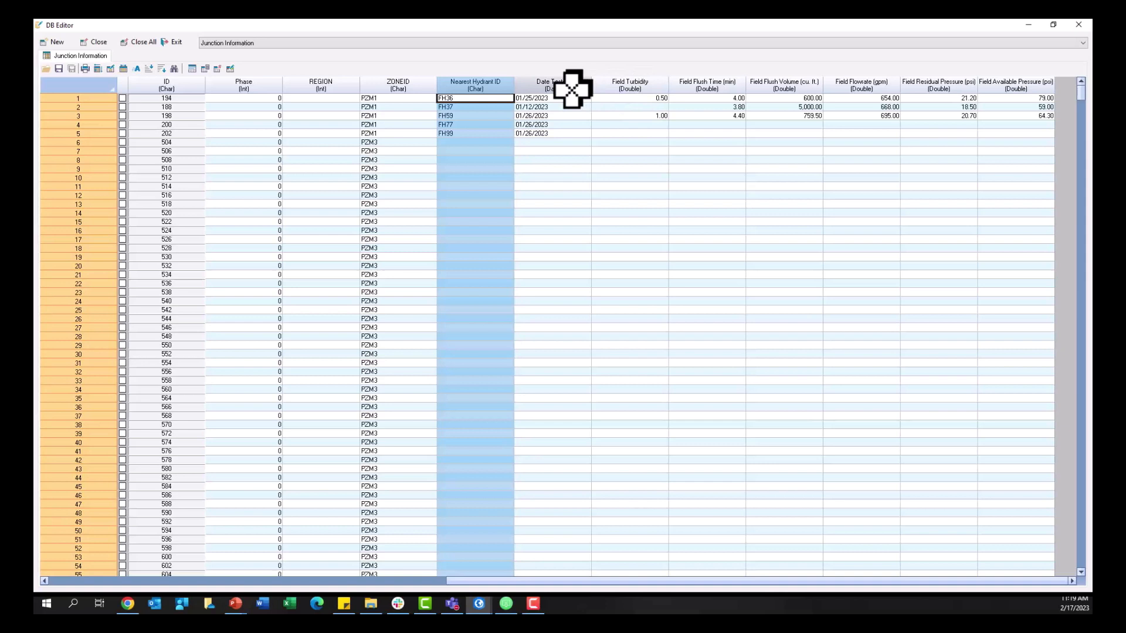
pyautogui.moveTo(525, 136)
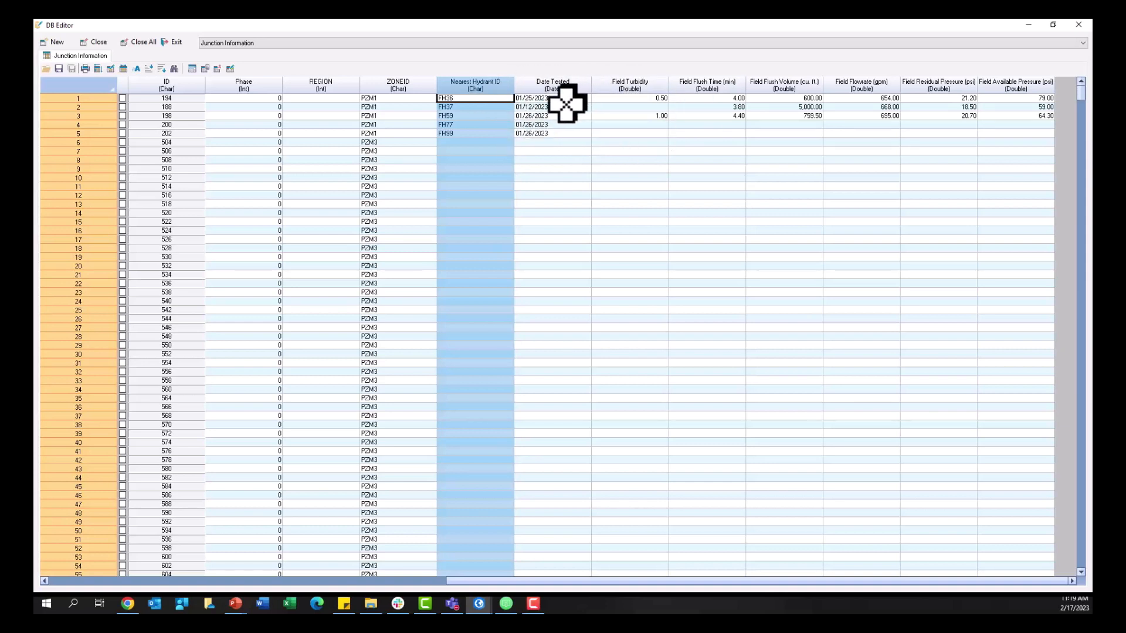
pyautogui.moveTo(319, 82)
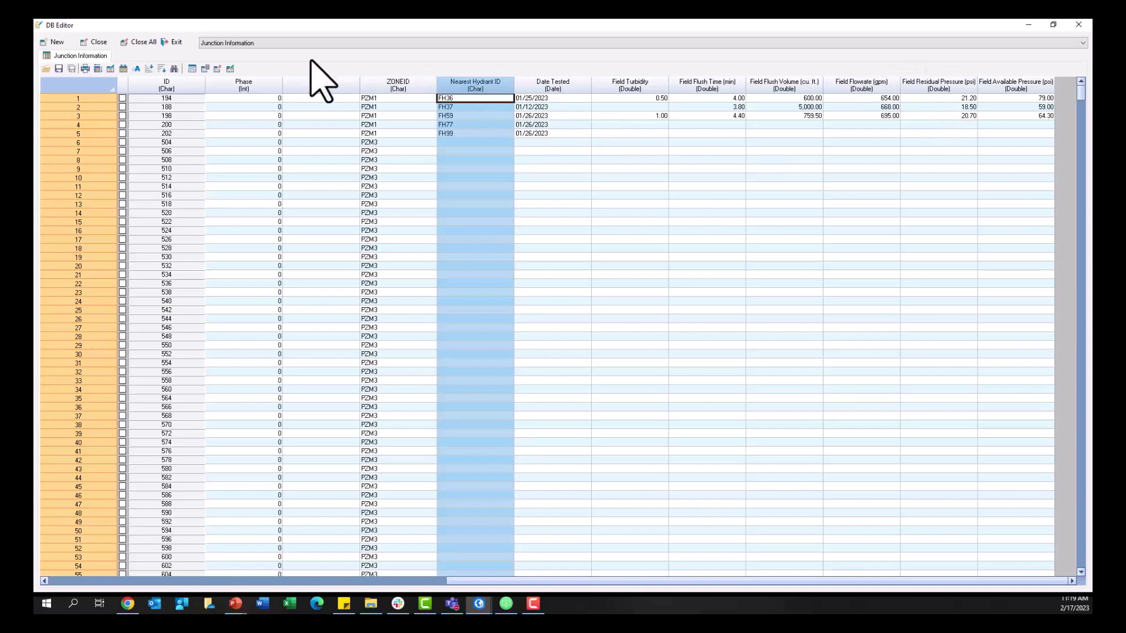
pyautogui.moveTo(230, 68)
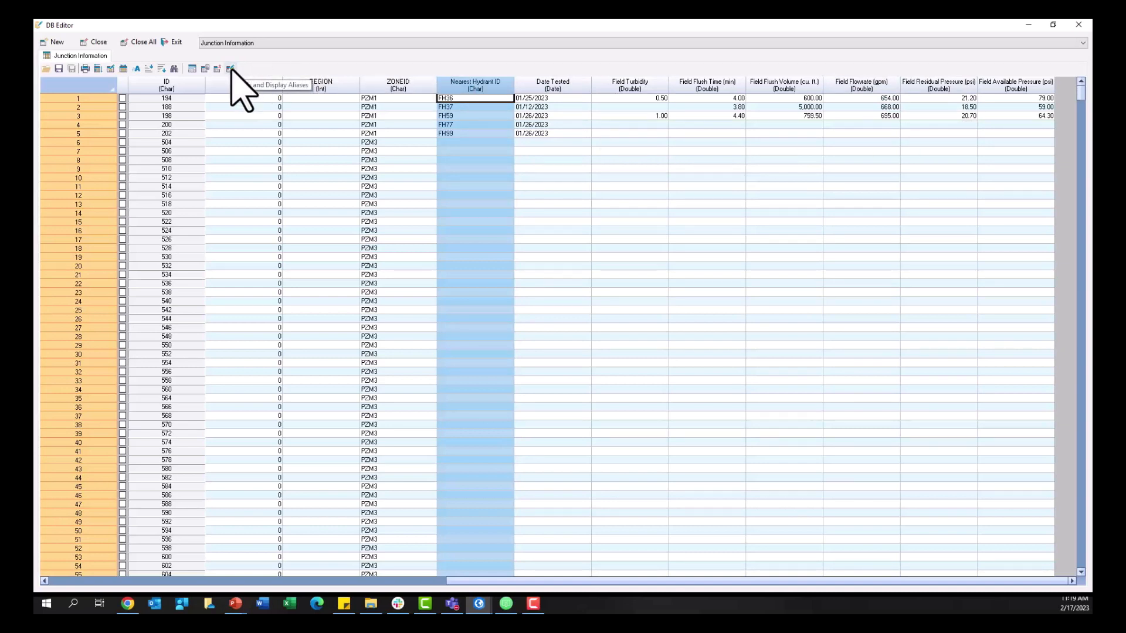
# Review the junction table's field names and aliases, then dismiss the list unchanged.
pyautogui.click(230, 69)
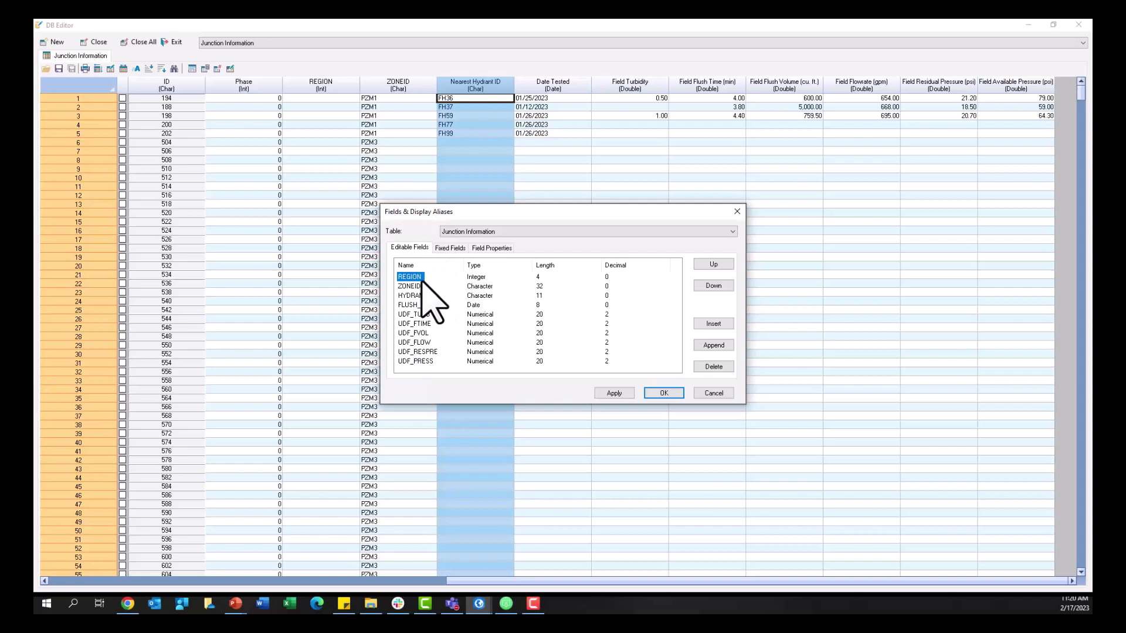
pyautogui.click(492, 247)
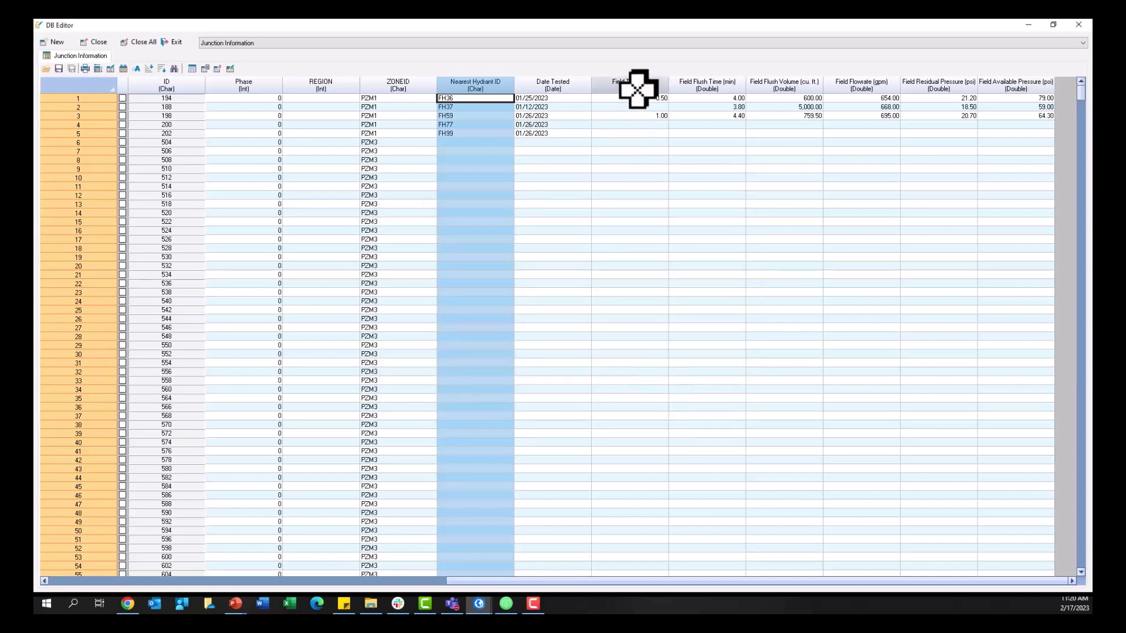
pyautogui.moveTo(751, 141)
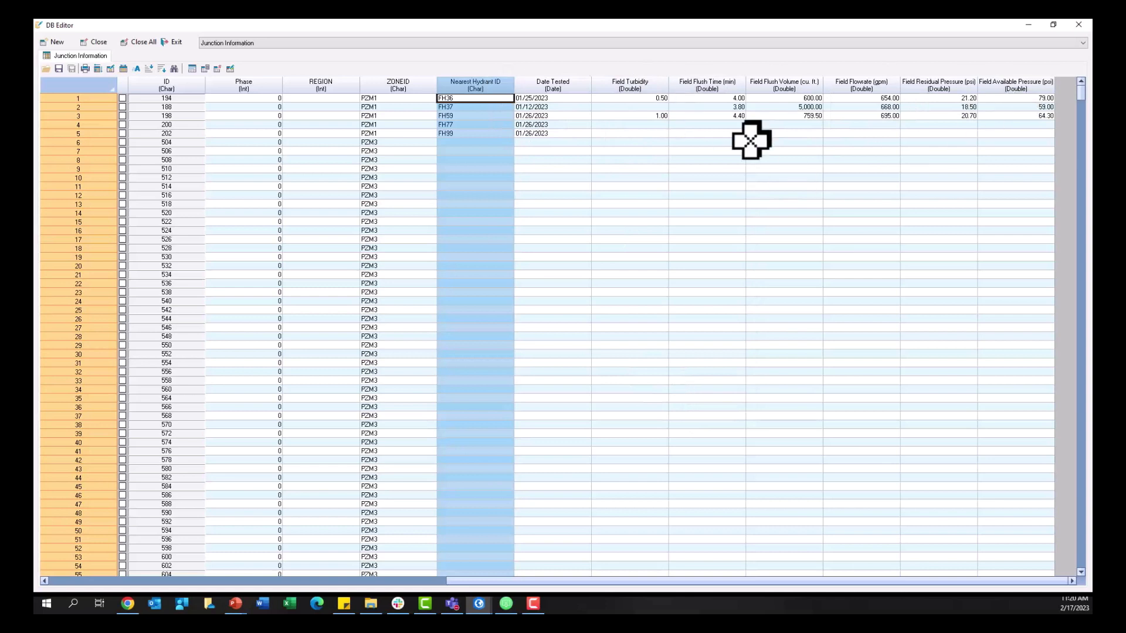
pyautogui.moveTo(631, 115)
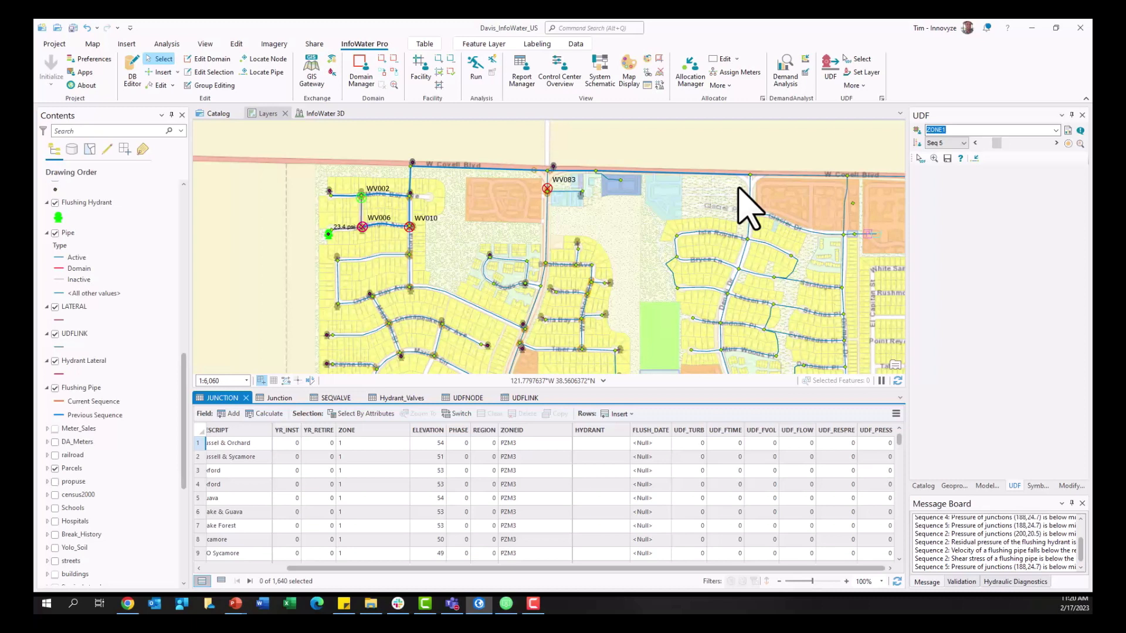
pyautogui.click(523, 397)
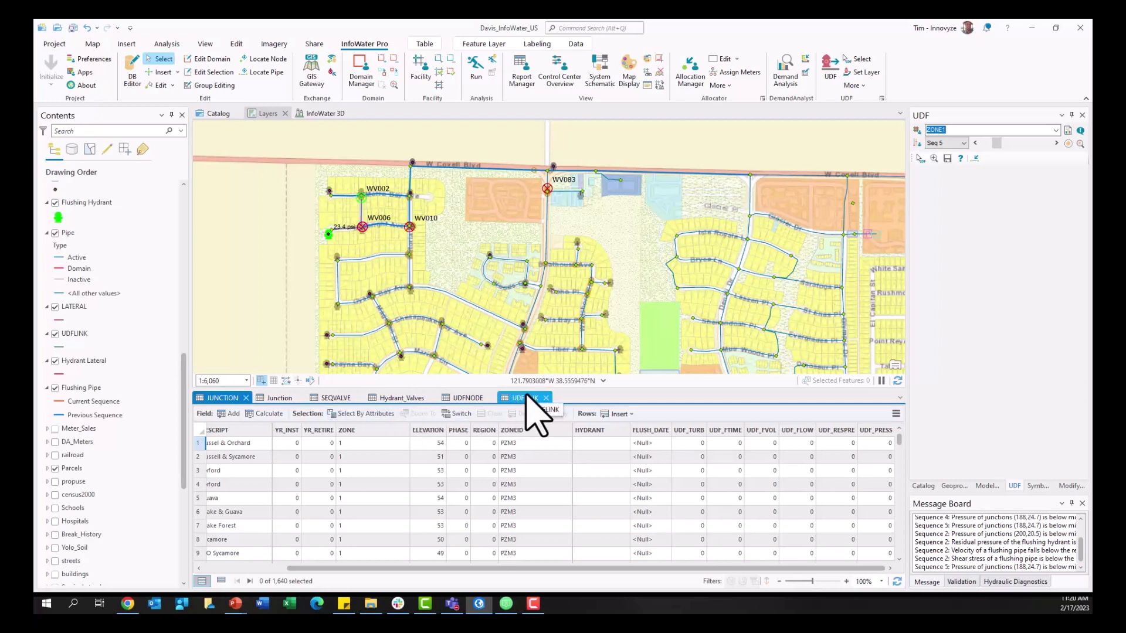
pyautogui.click(334, 397)
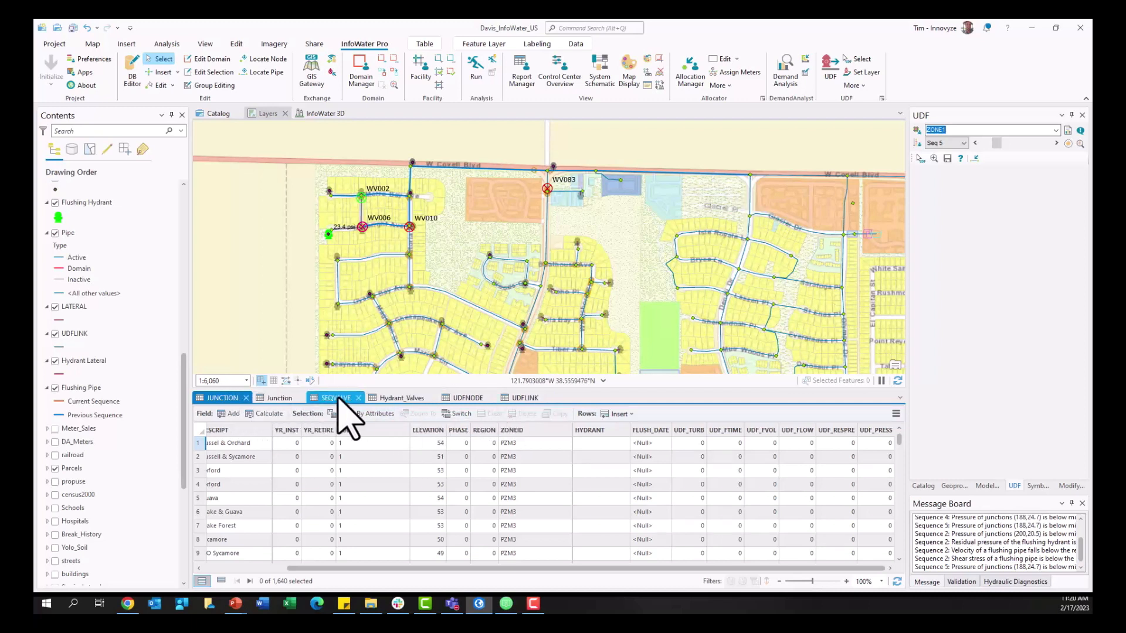
pyautogui.click(220, 397)
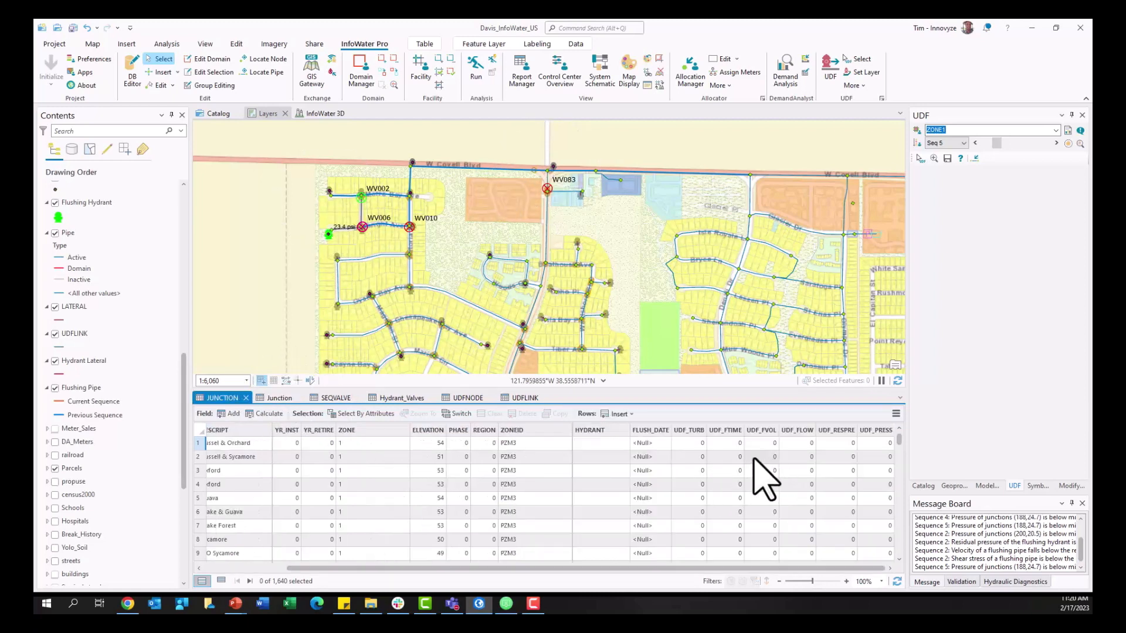
pyautogui.moveTo(829, 449)
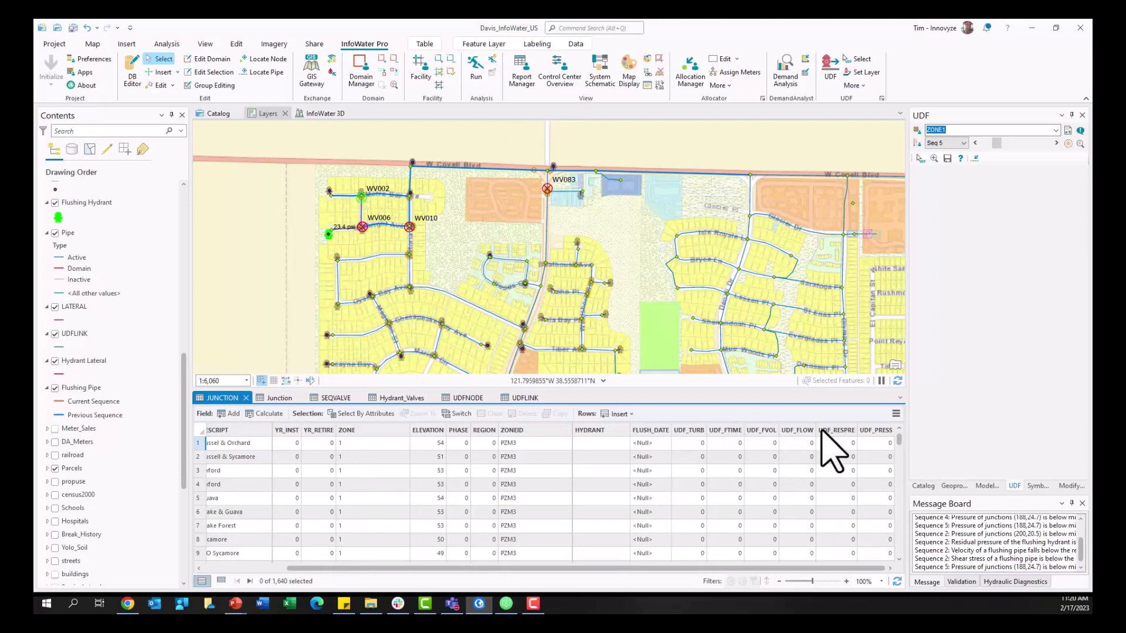
pyautogui.moveTo(233, 420)
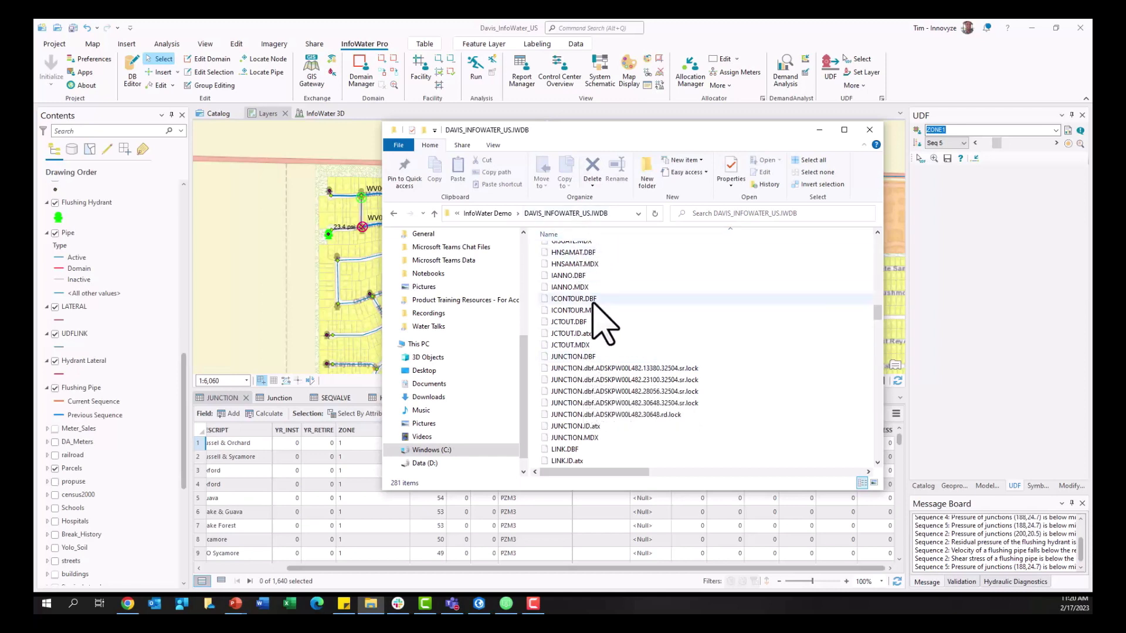
pyautogui.click(573, 357)
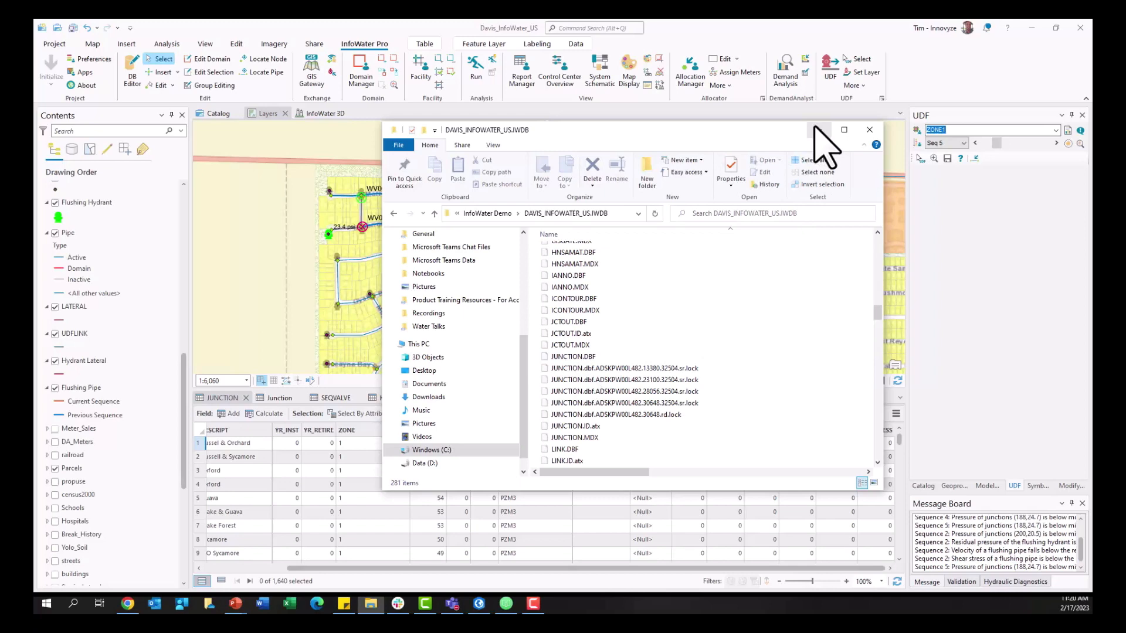
pyautogui.click(869, 130)
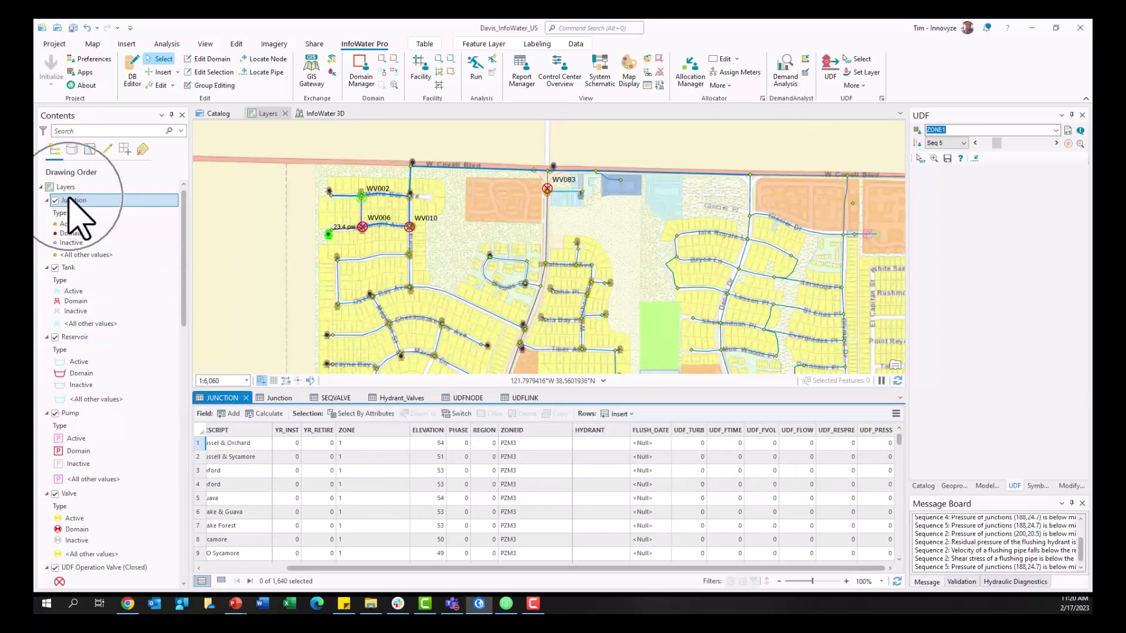
# Review the SEQVALVE valve table per zone, then bring up the model database folder in File Explorer.
pyautogui.click(335, 397)
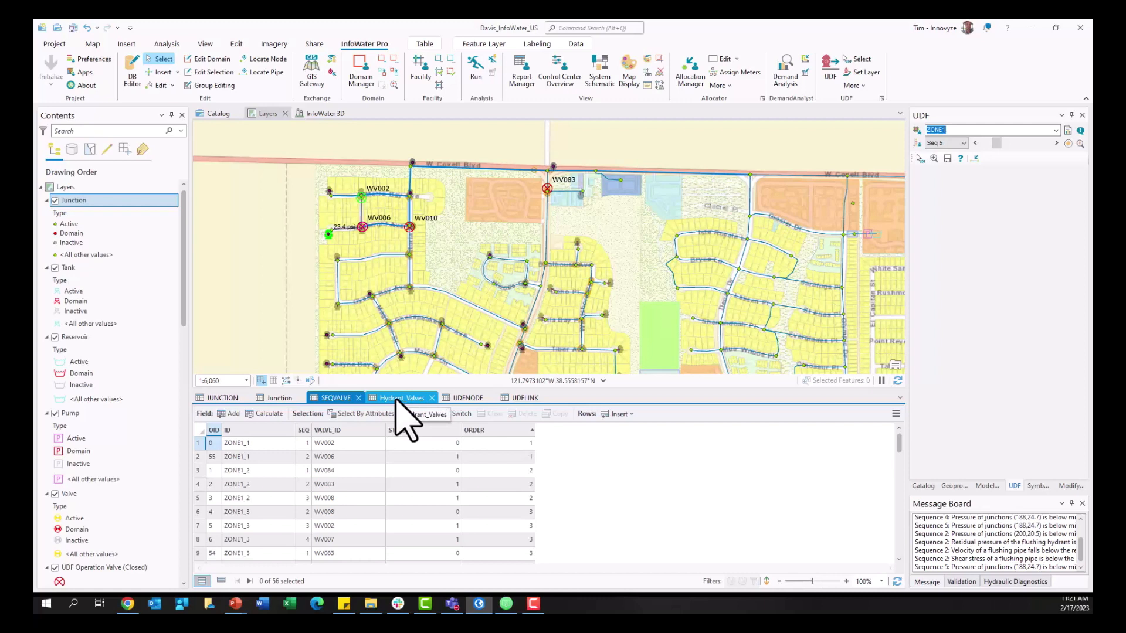
pyautogui.click(335, 397)
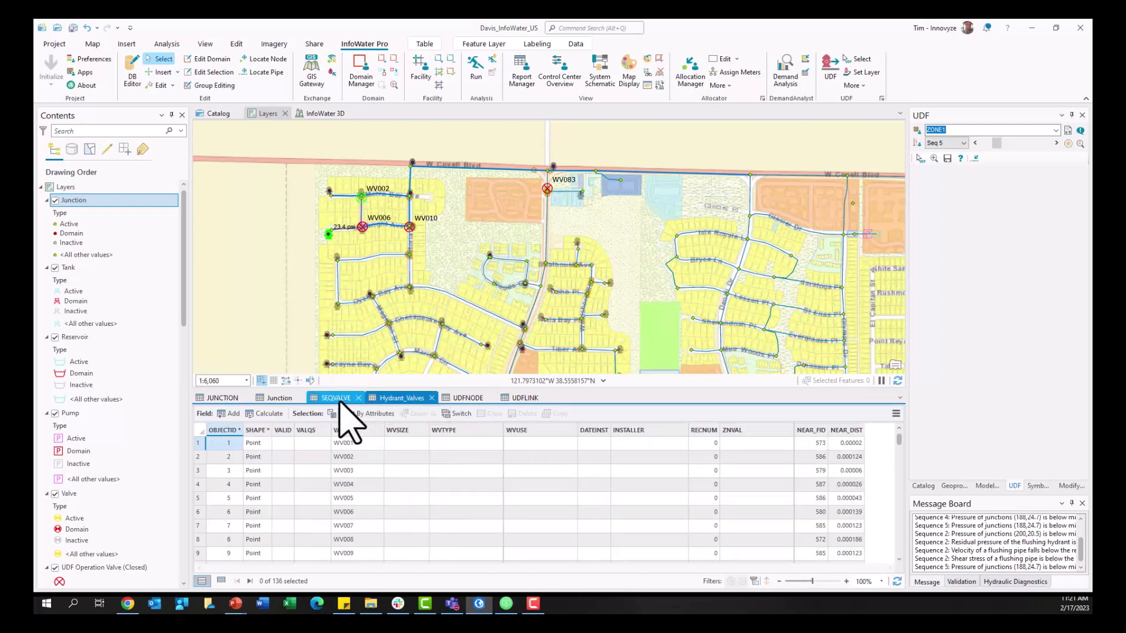
pyautogui.click(398, 398)
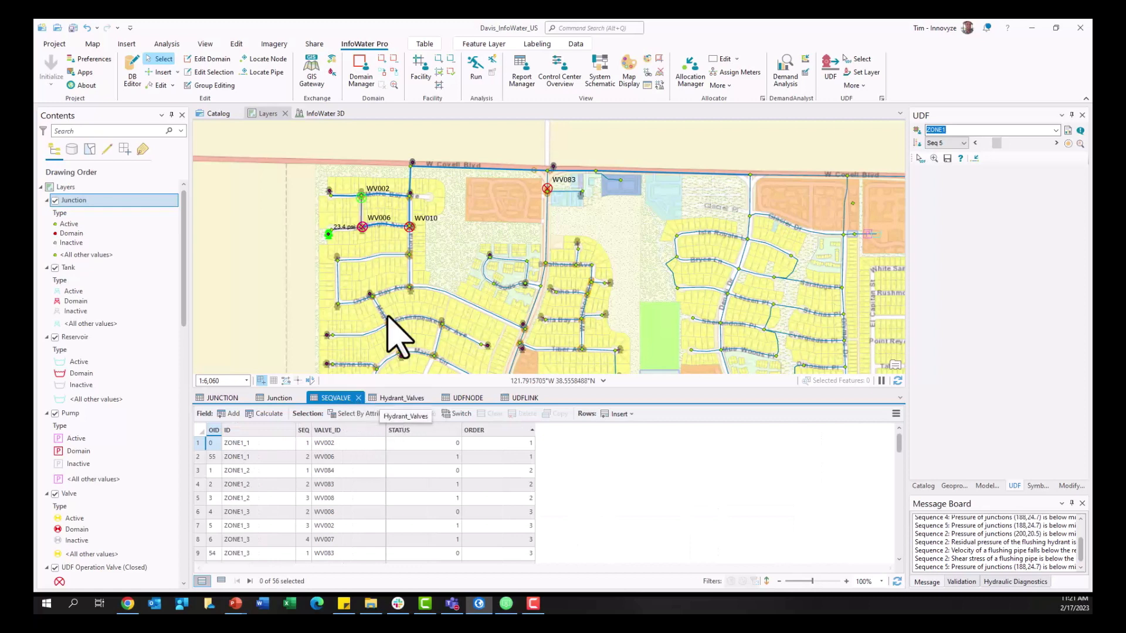
pyautogui.moveTo(373, 251)
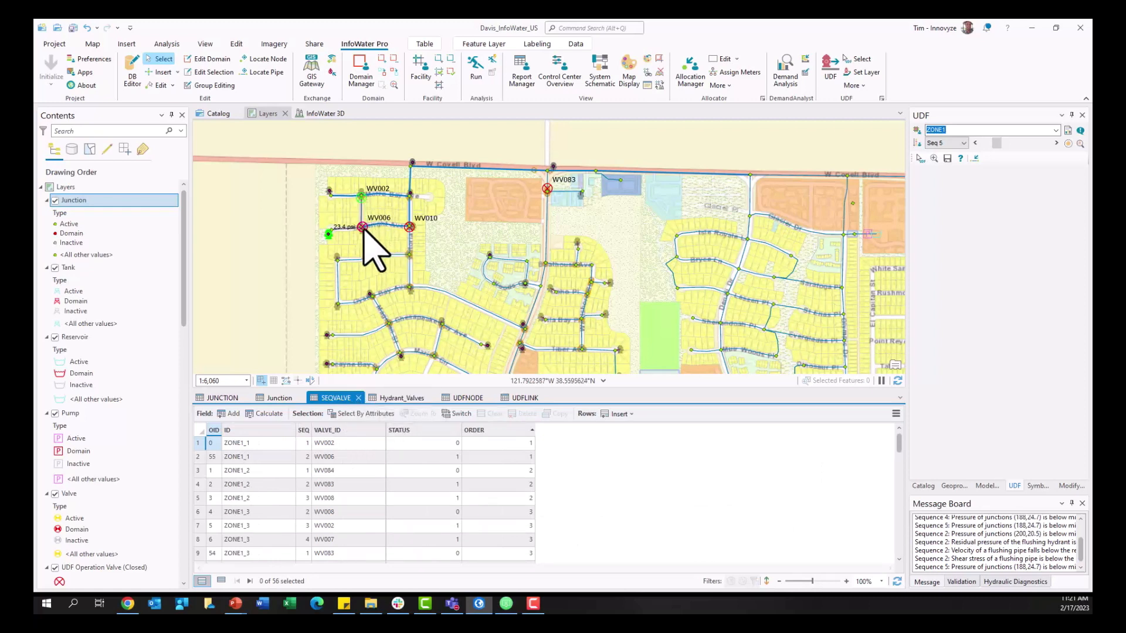
pyautogui.click(401, 398)
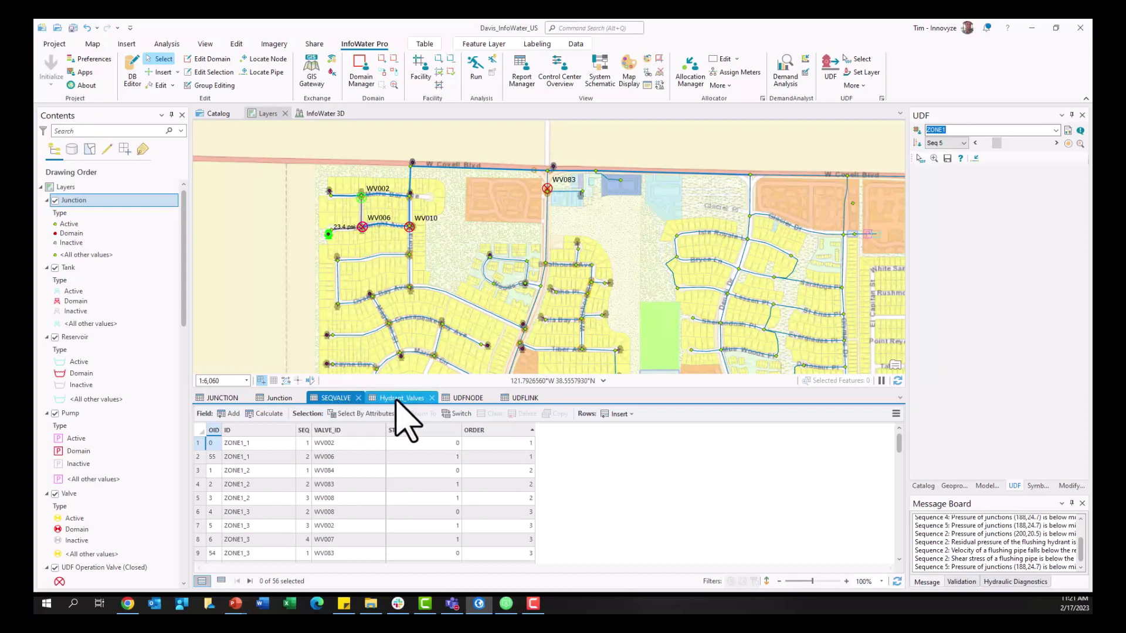
pyautogui.click(336, 398)
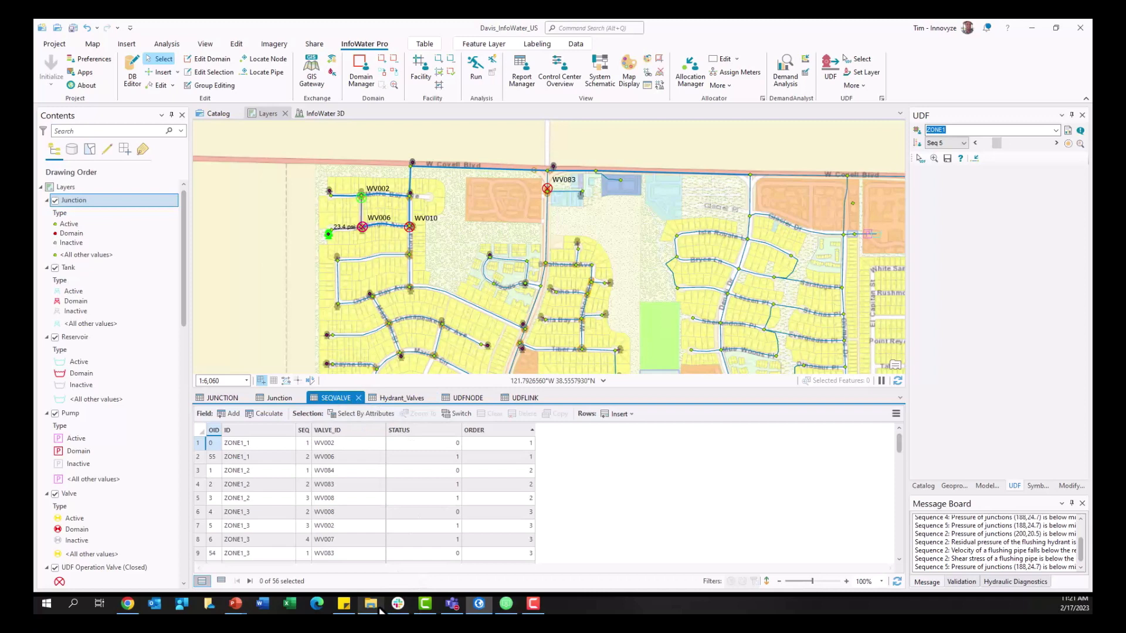
pyautogui.click(371, 603)
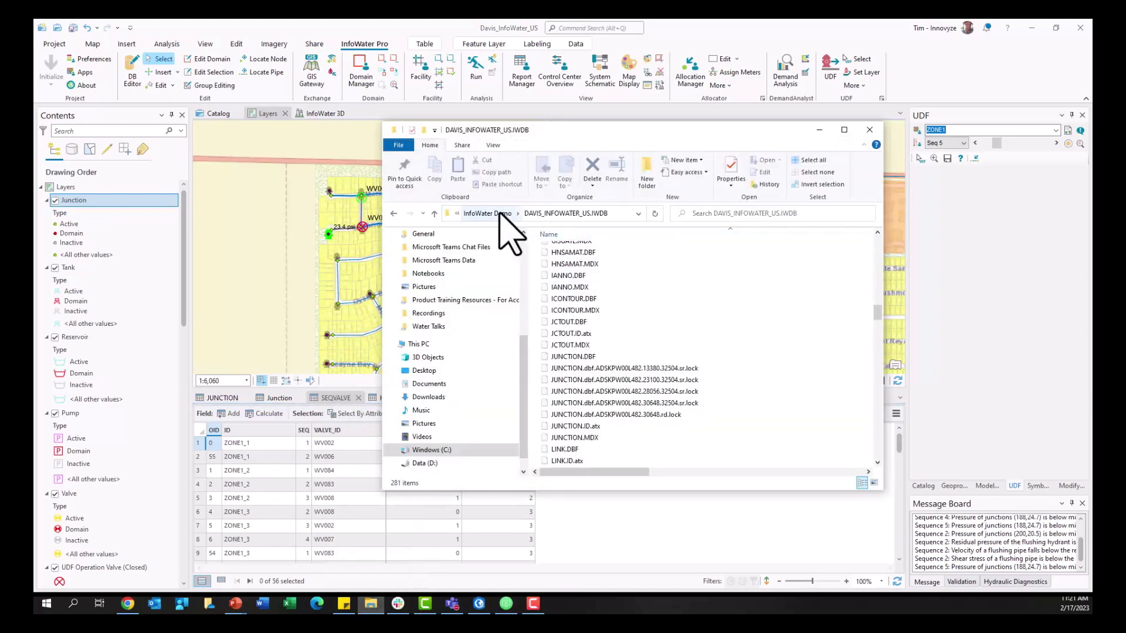
# Browse from the InfoWater Demo folder into DAVIS_INFOWATER_US.IWDB's UDF subfolder holding SEQVALVE.DBF.
pyautogui.click(487, 214)
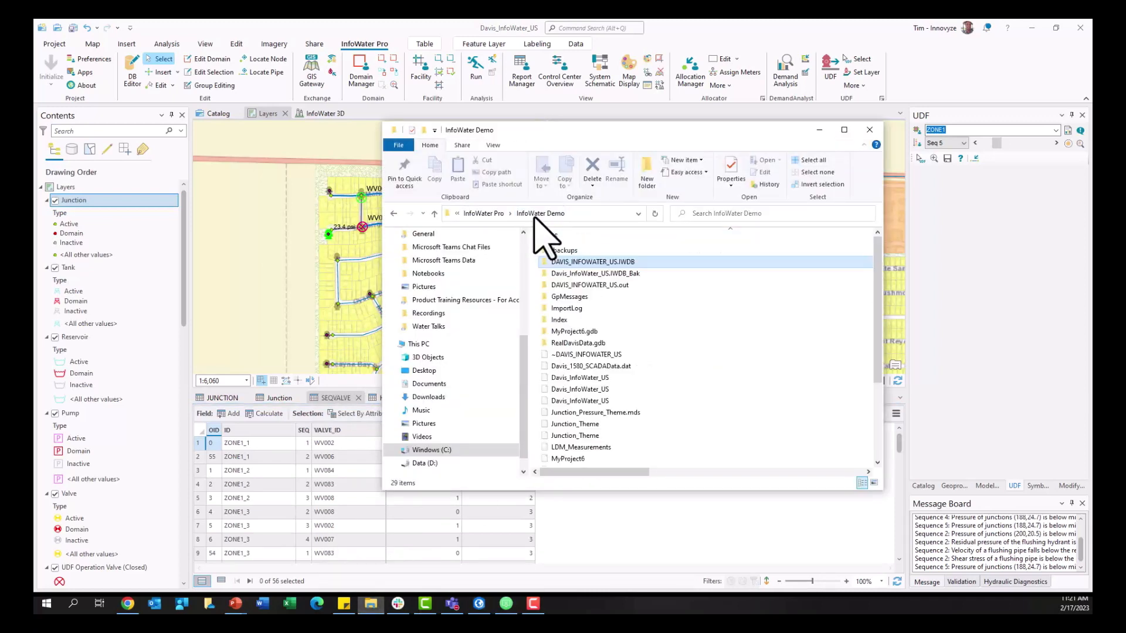
pyautogui.click(590, 286)
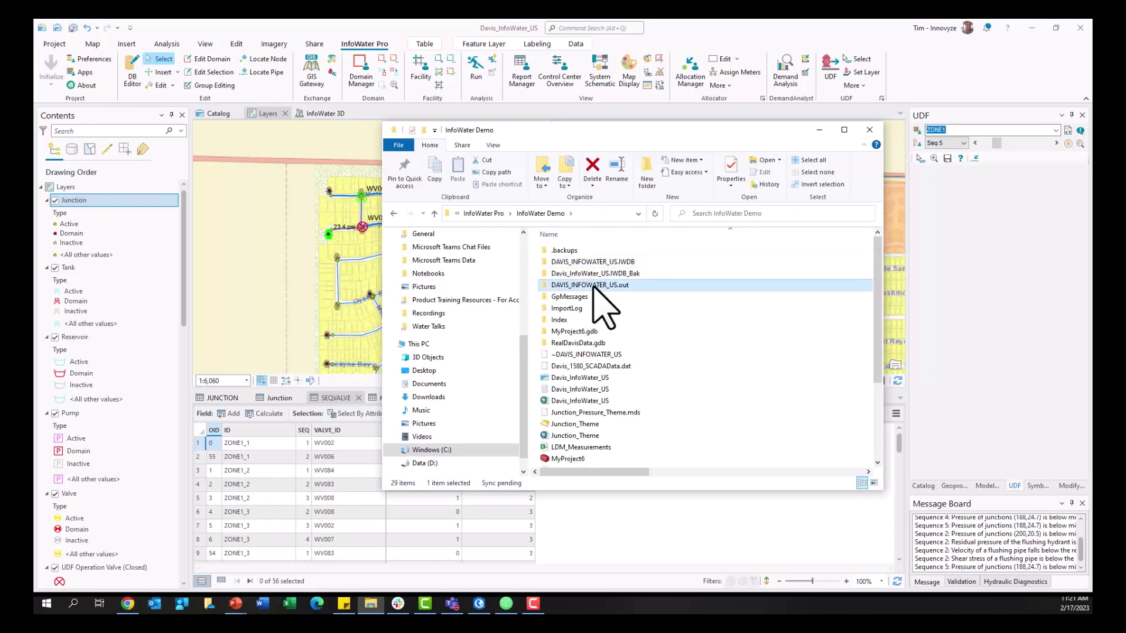
pyautogui.doubleClick(589, 285)
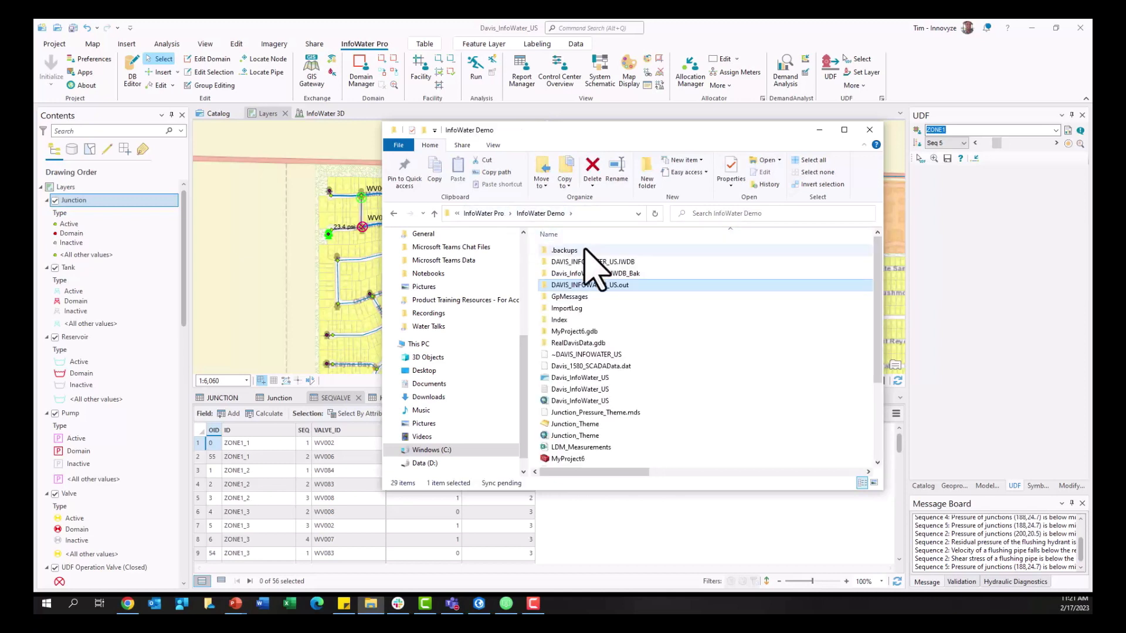
pyautogui.doubleClick(592, 261)
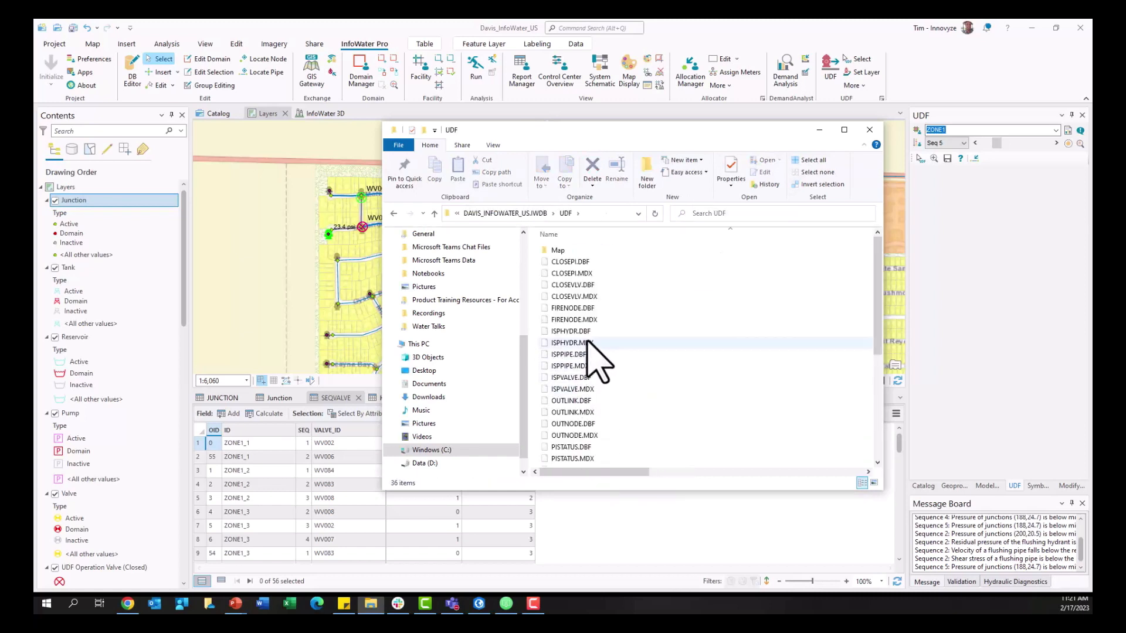
pyautogui.scroll(-3)
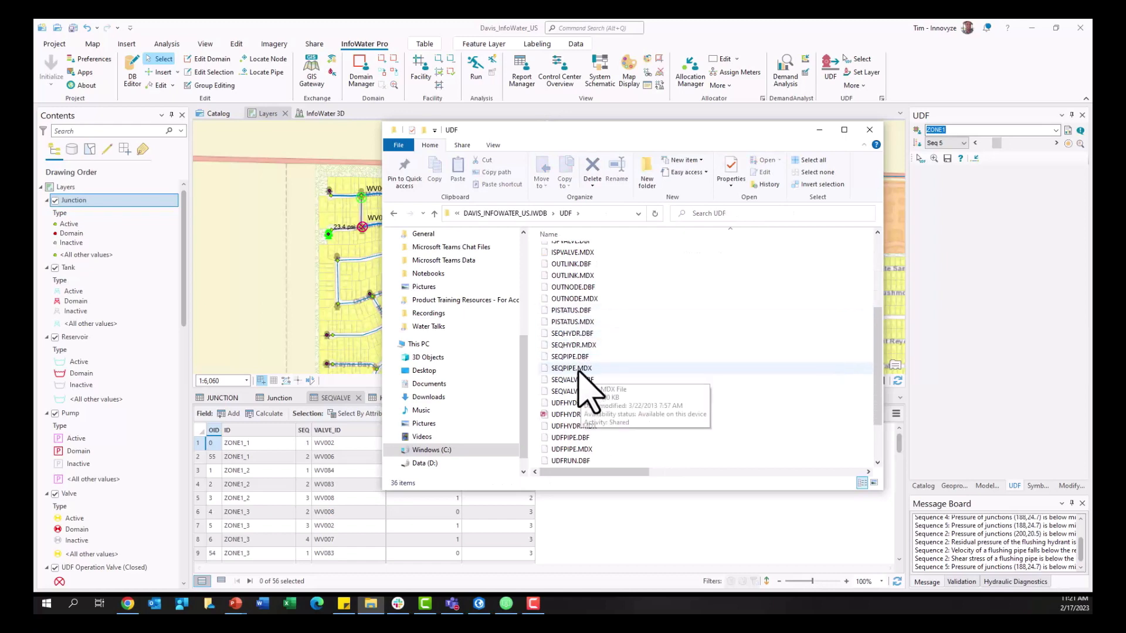
# Return to the map and show the Hydrant_Valves attribute table.
pyautogui.click(870, 131)
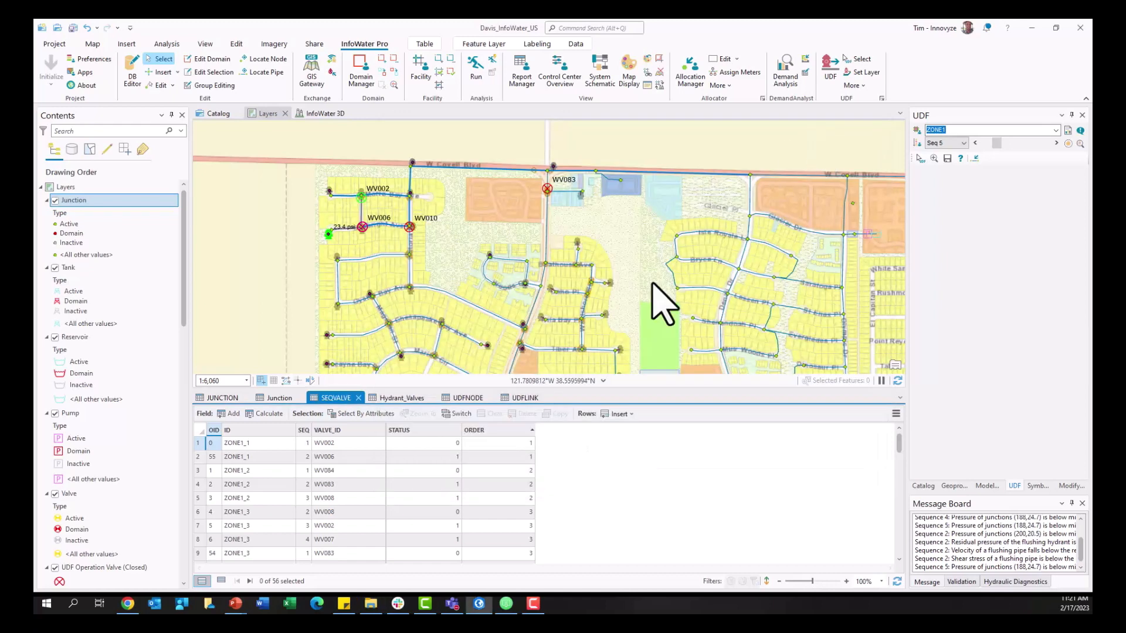
pyautogui.moveTo(352, 413)
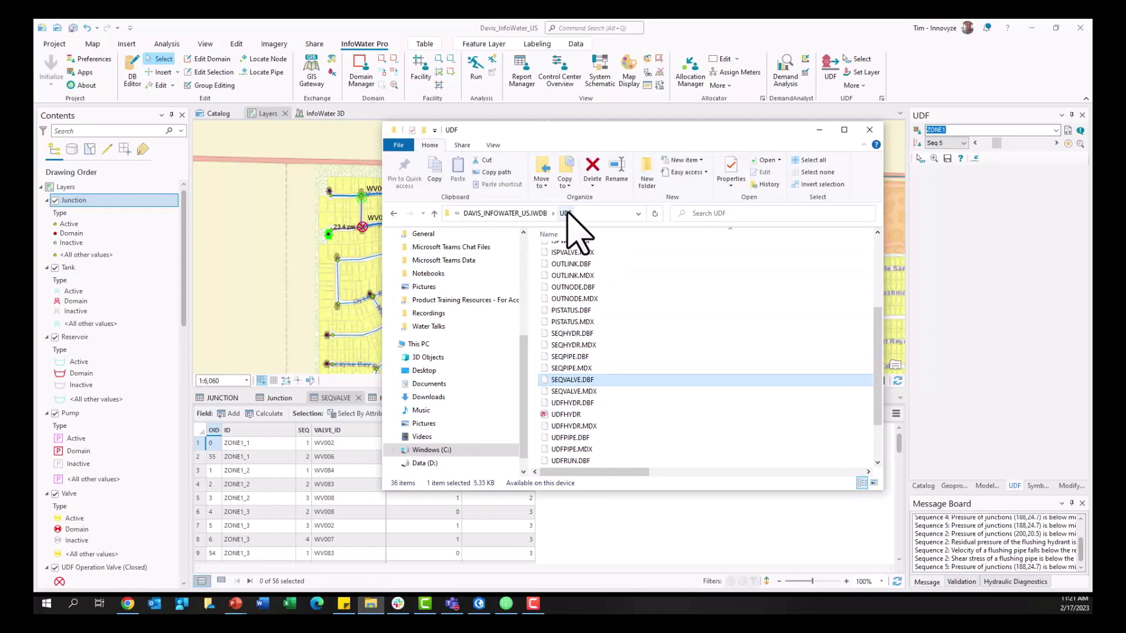
pyautogui.moveTo(578, 403)
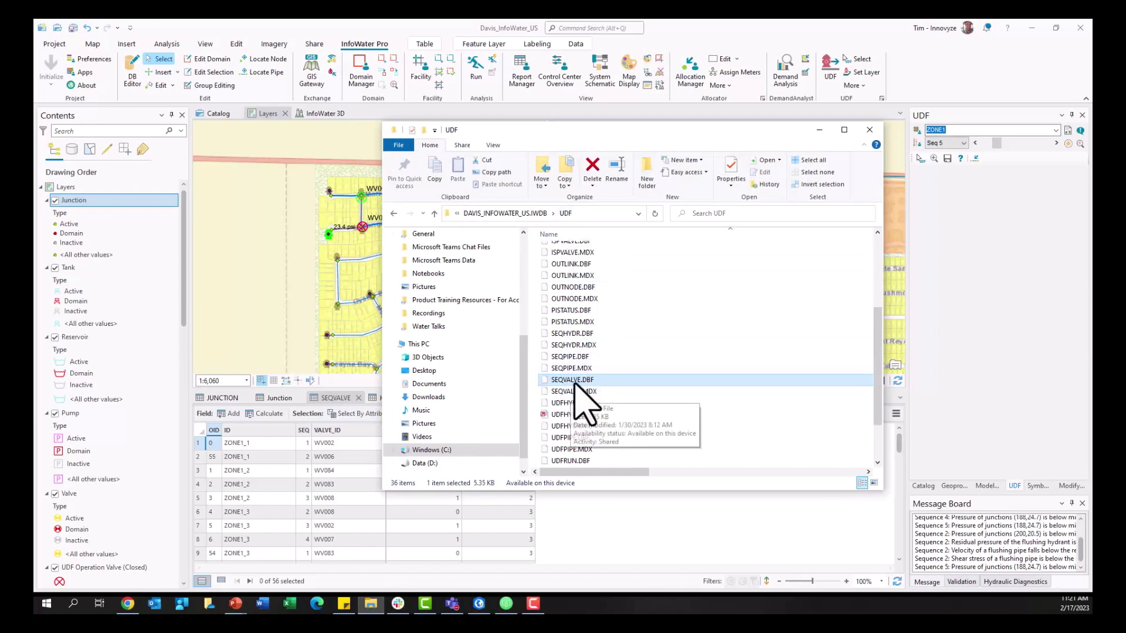
pyautogui.moveTo(620, 380)
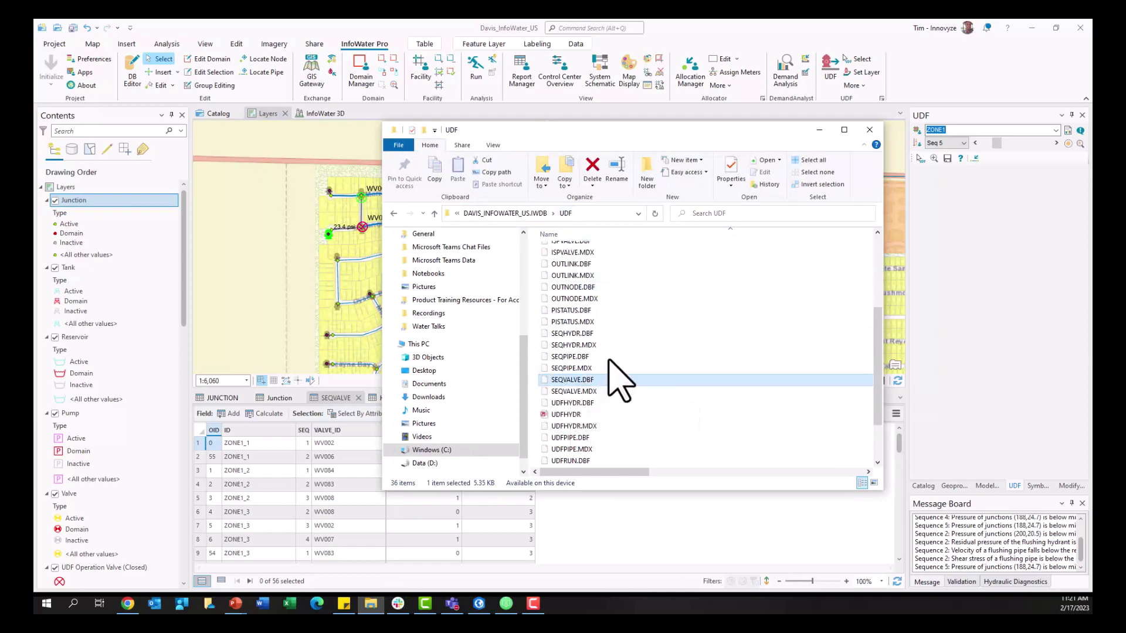
pyautogui.click(869, 130)
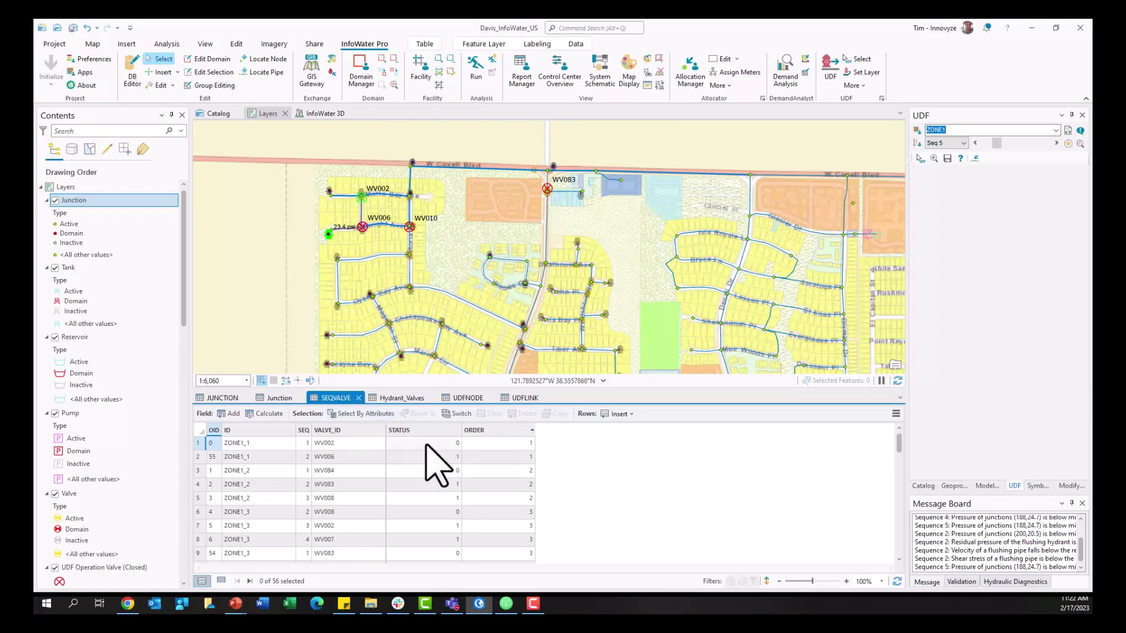
pyautogui.click(401, 398)
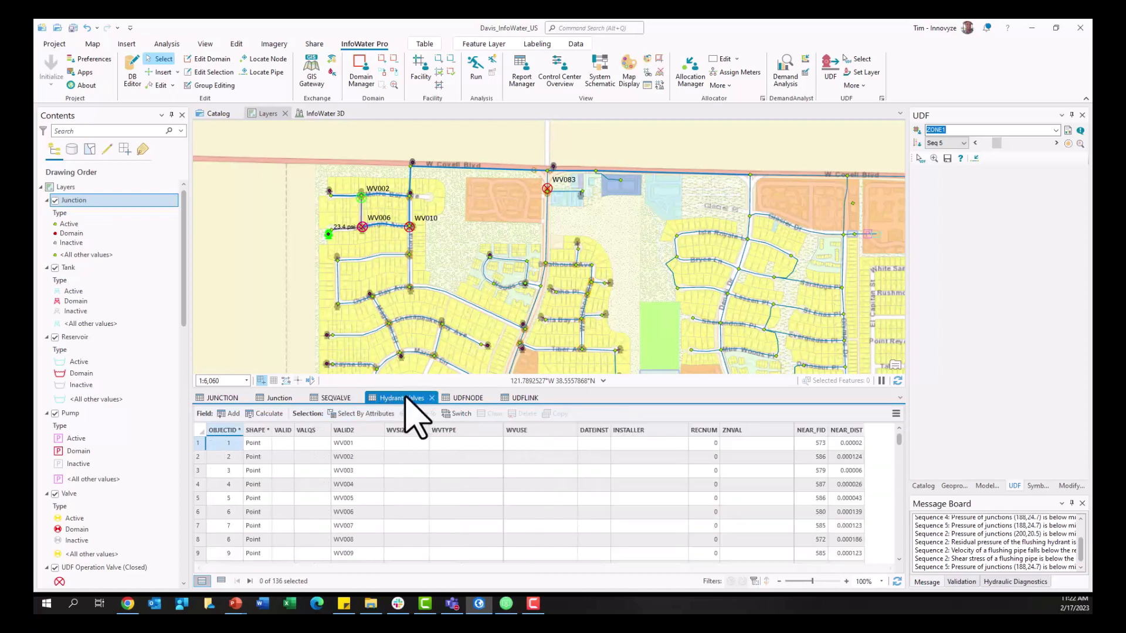
pyautogui.click(854, 85)
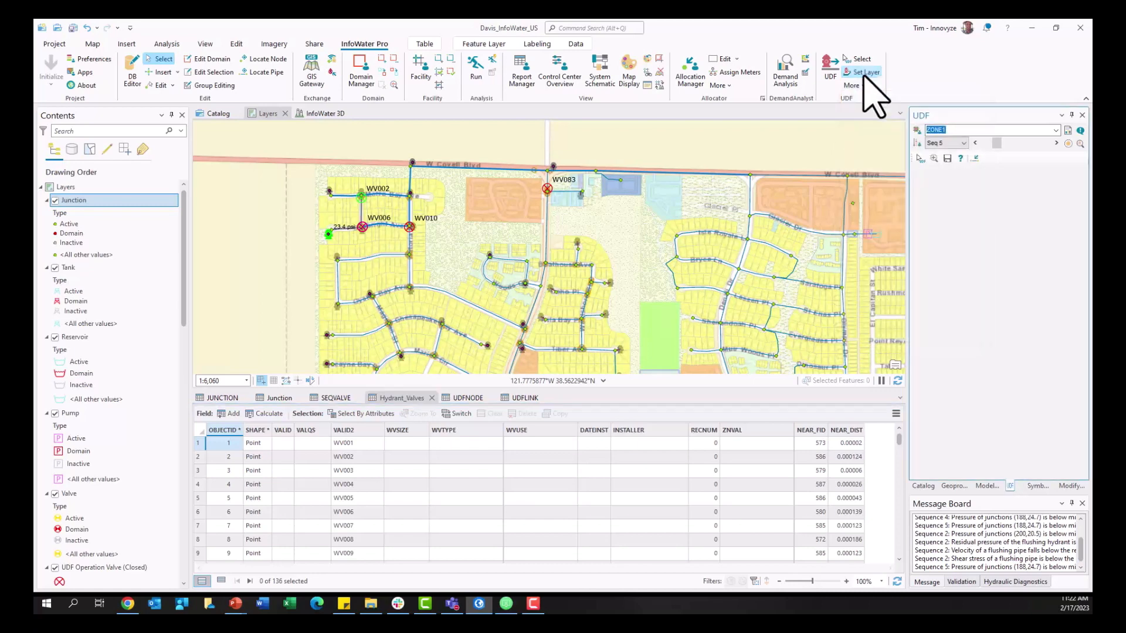
# Review the Set UDF Layer hydrant and valve layer settings, then close them unchanged.
pyautogui.click(864, 72)
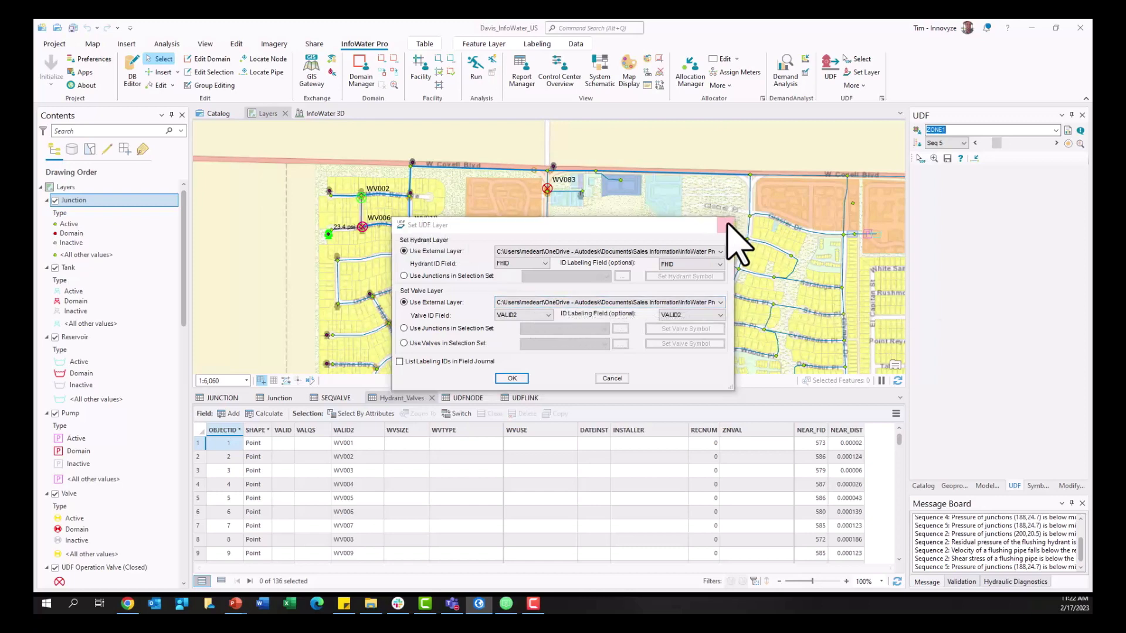
pyautogui.click(511, 379)
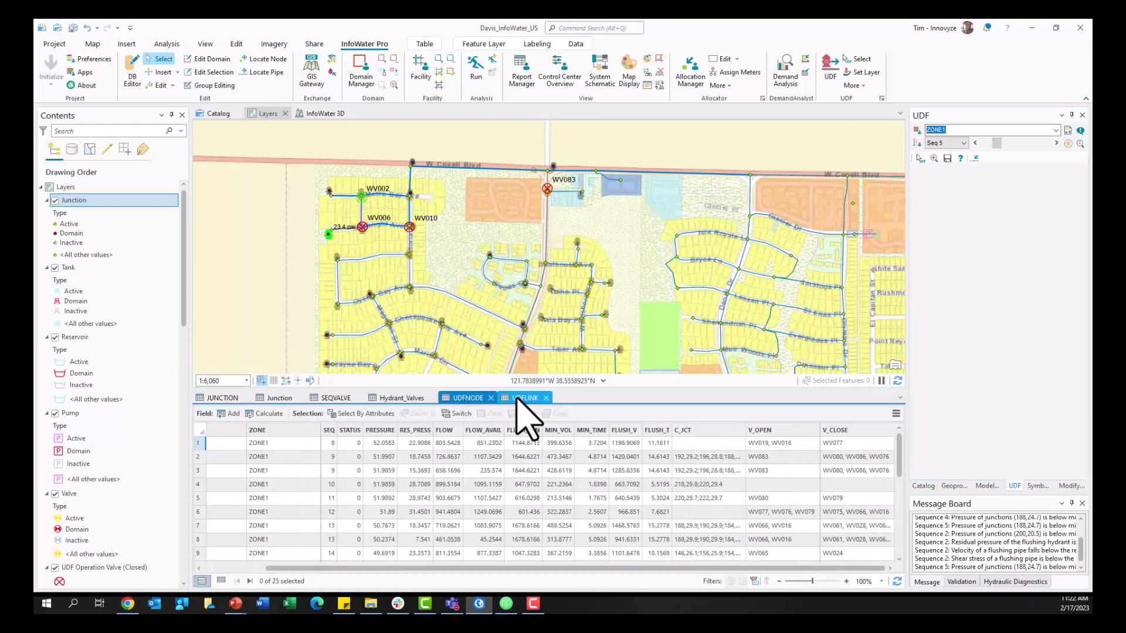
pyautogui.click(467, 398)
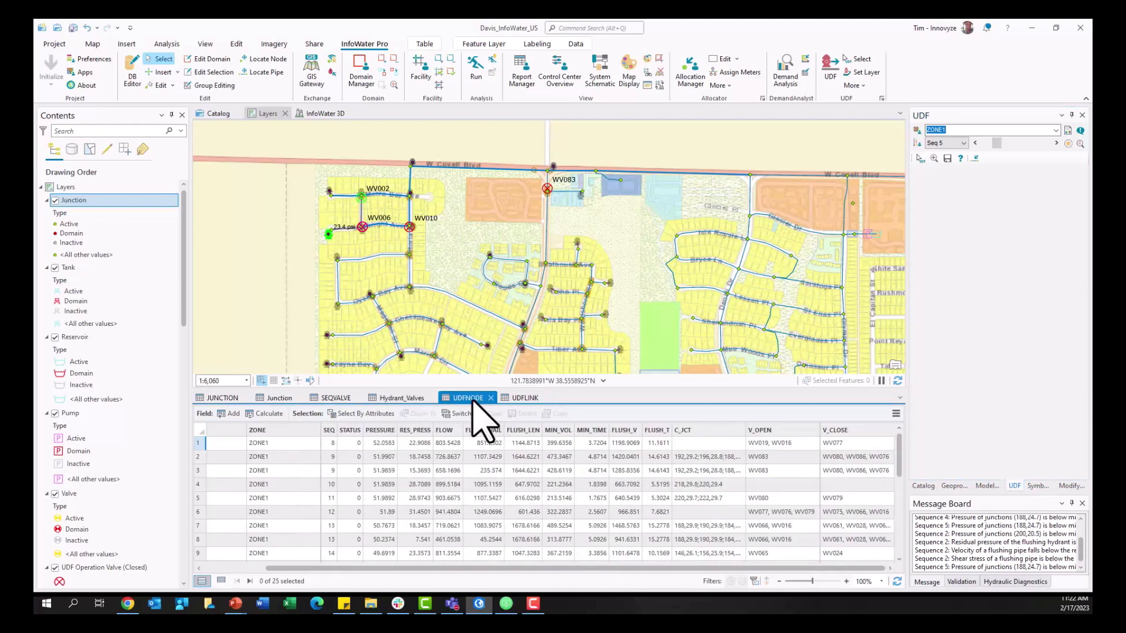
pyautogui.click(523, 397)
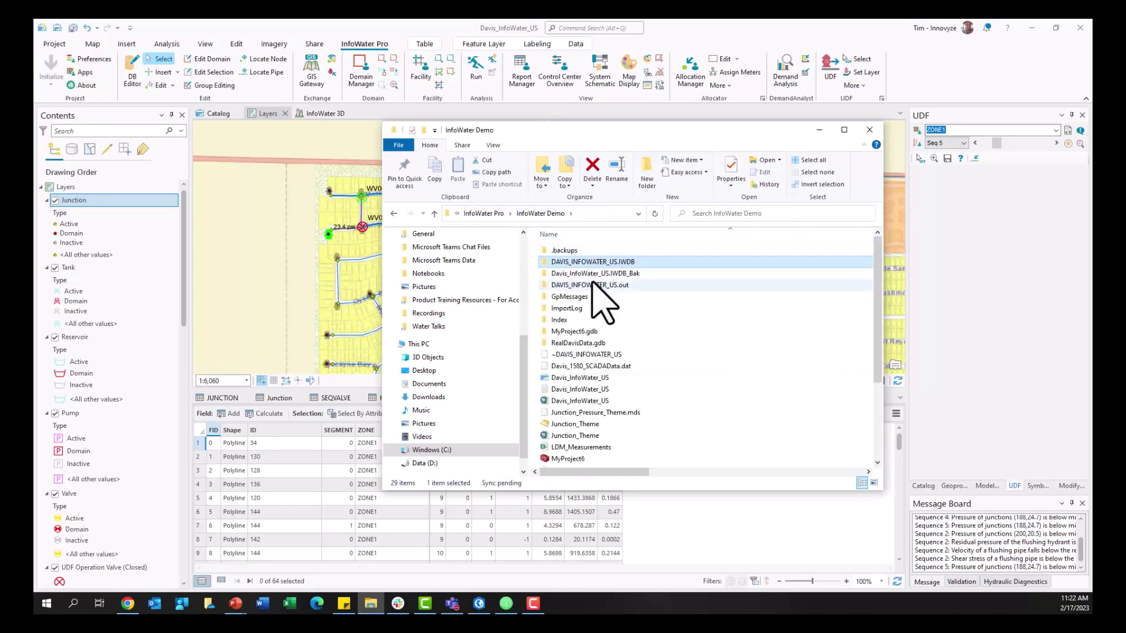
pyautogui.doubleClick(588, 286)
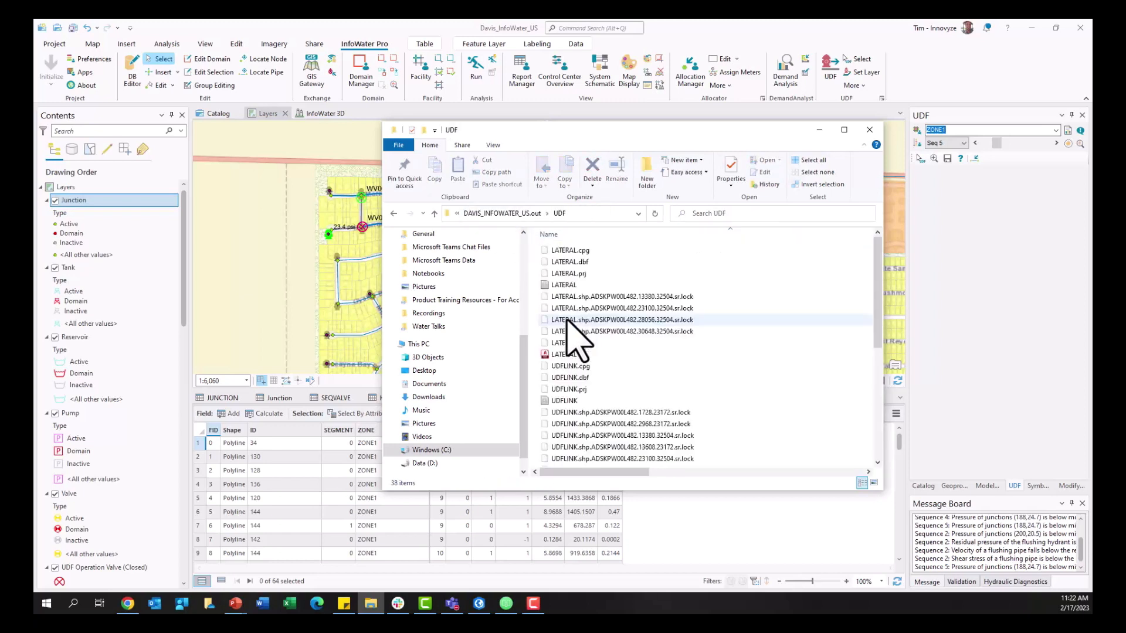
pyautogui.scroll(-3)
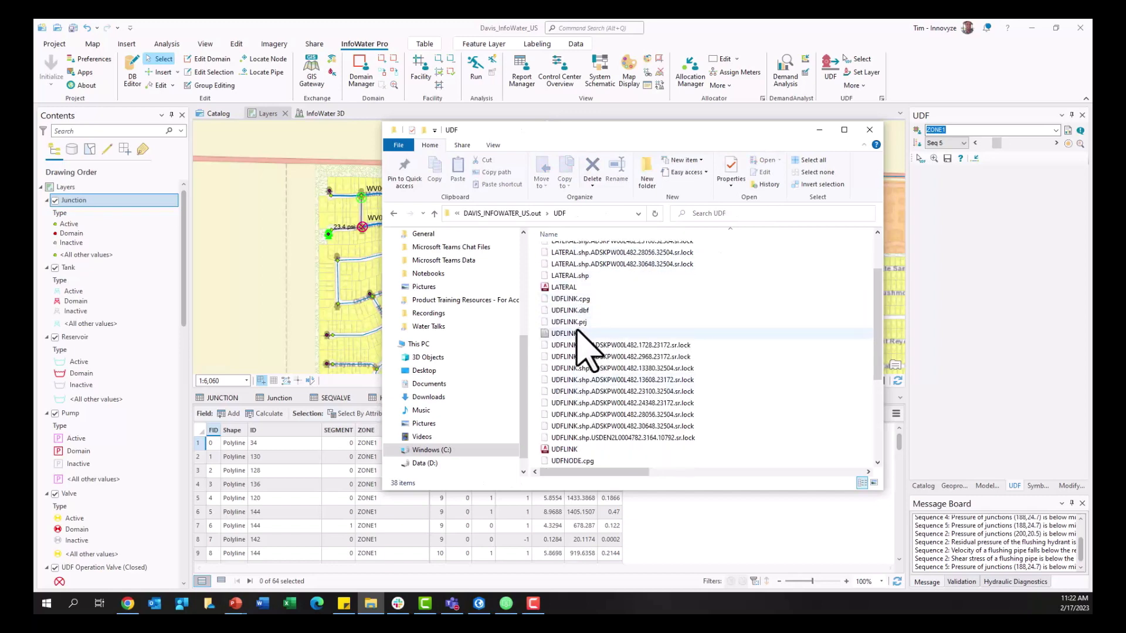
pyautogui.scroll(-3)
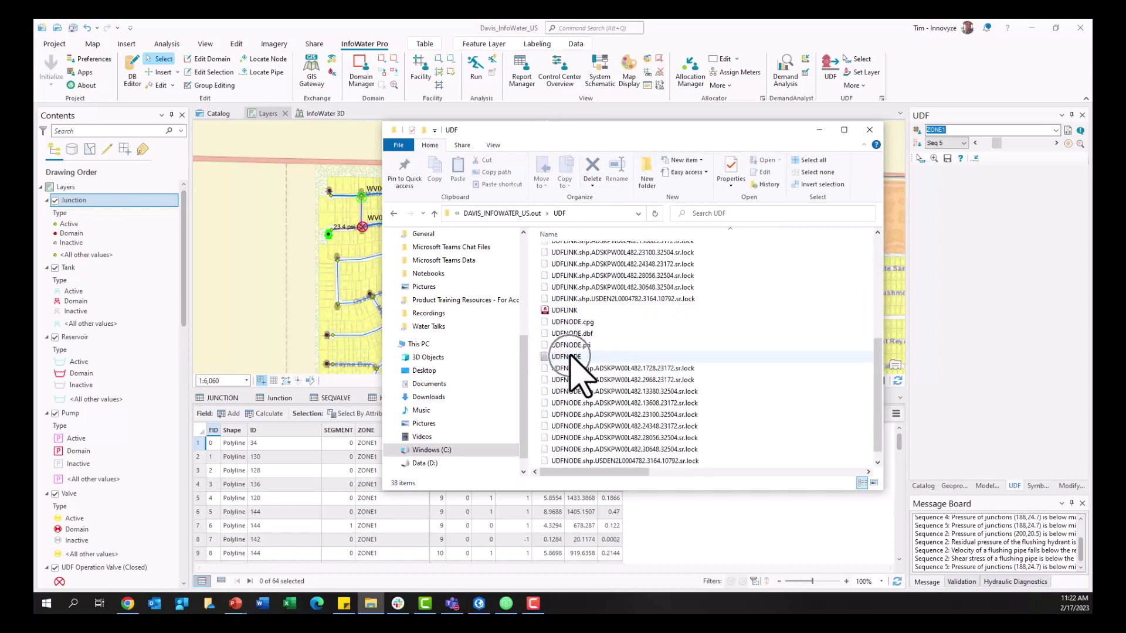
pyautogui.click(869, 130)
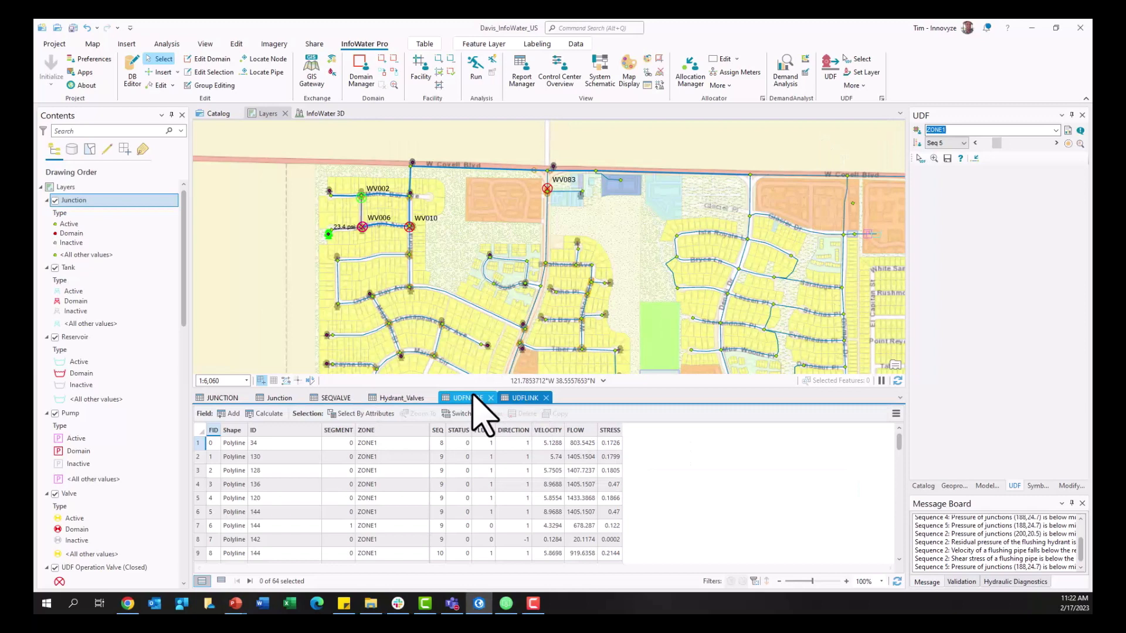
pyautogui.click(525, 398)
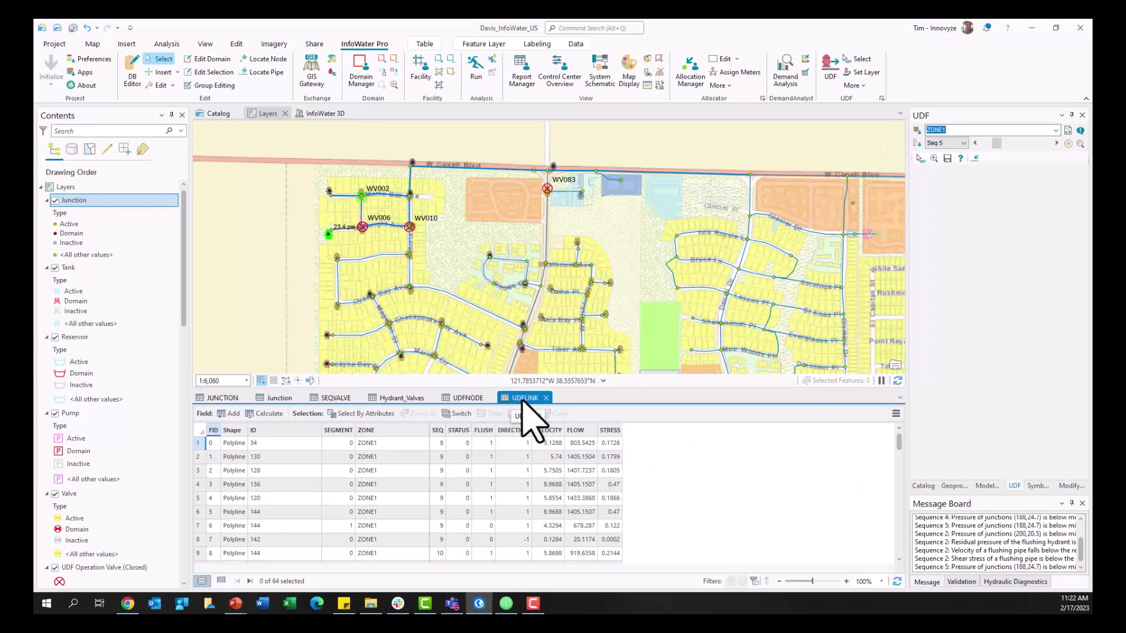
pyautogui.moveTo(571, 485)
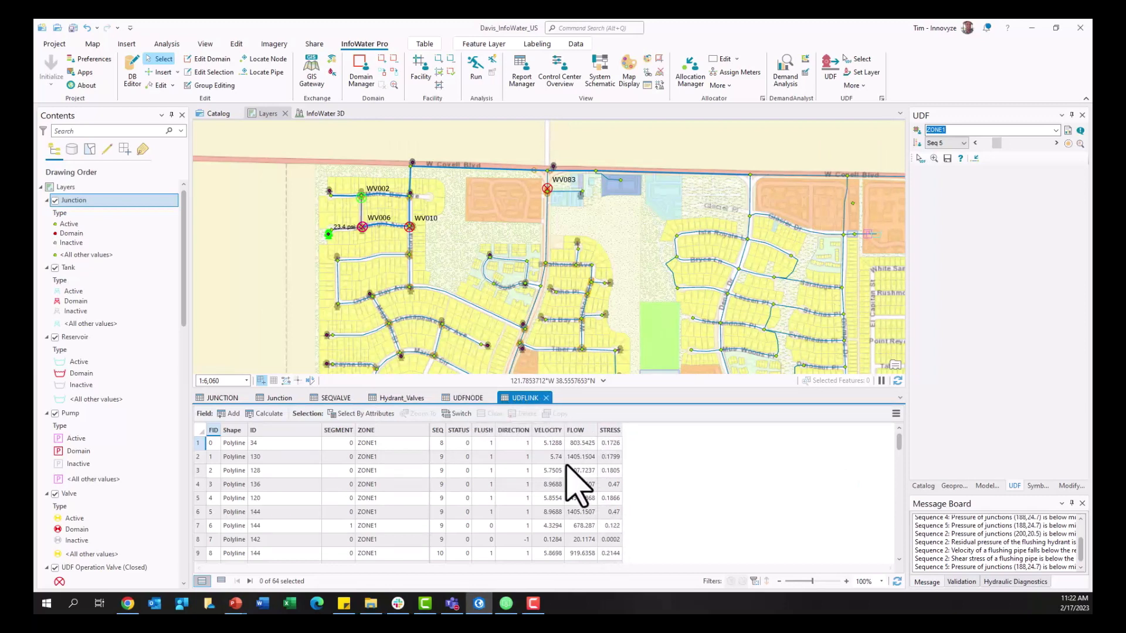
pyautogui.click(468, 398)
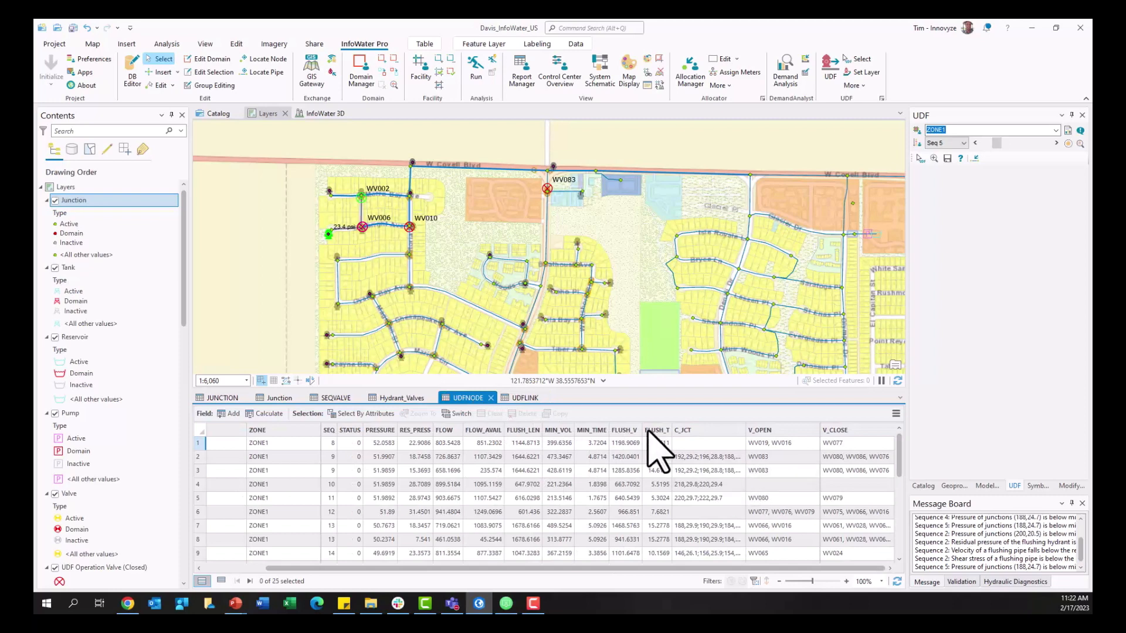
pyautogui.moveTo(732, 450)
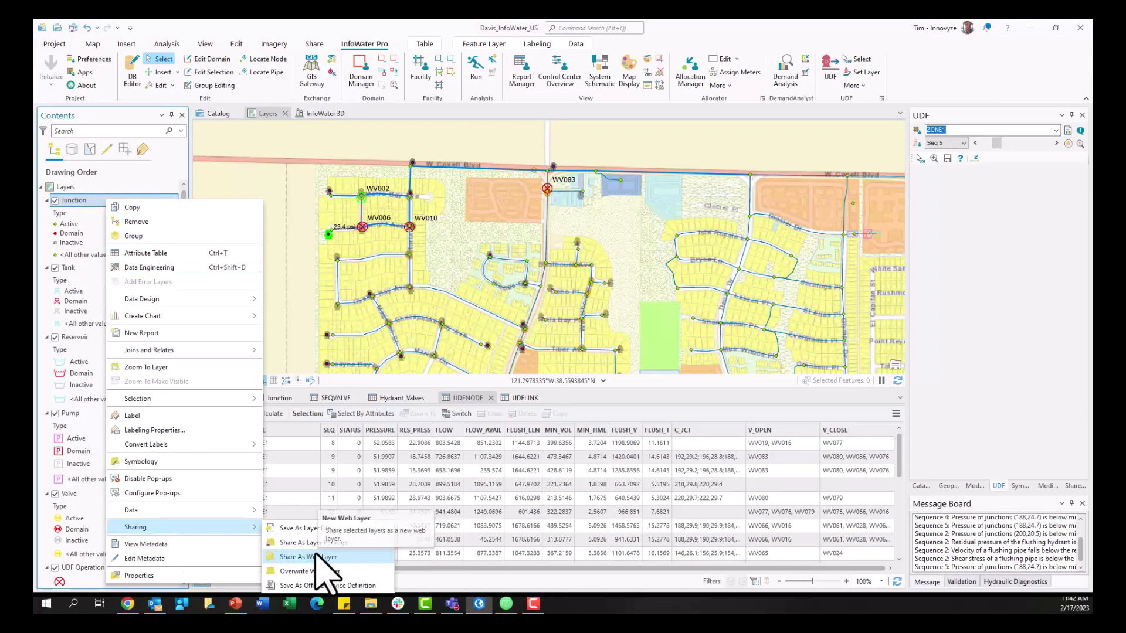
# Start sharing the Junction layer as a new web layer to ArcGIS Online.
pyautogui.click(306, 556)
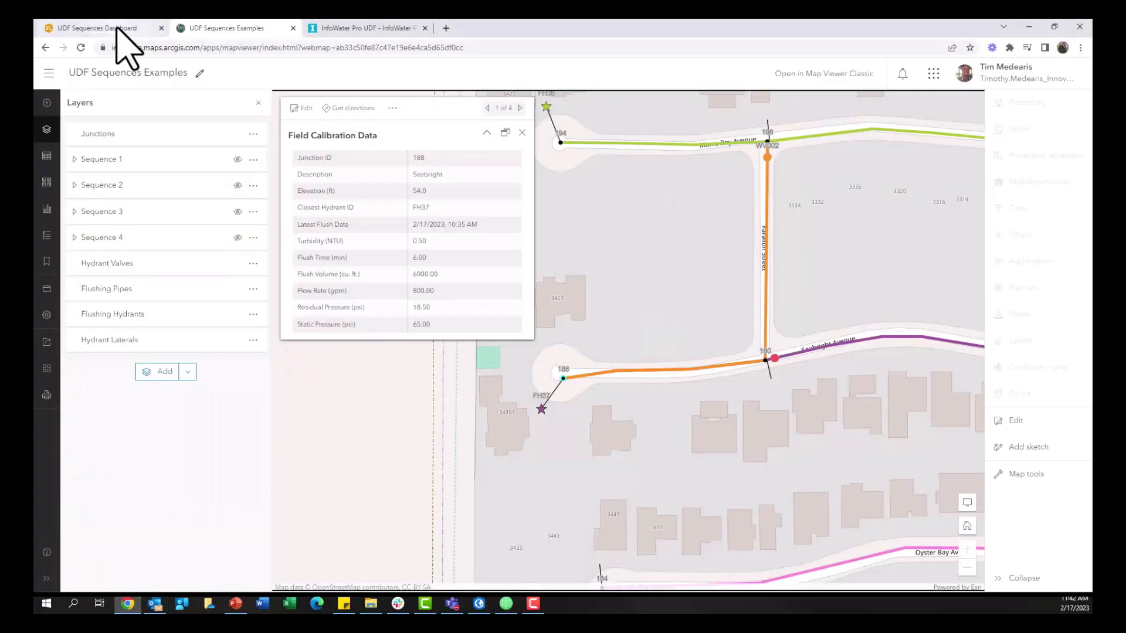
# Show sequences 4 then 5 on the UDF Sequences Dashboard filtered to closed valves, then return to the web map.
pyautogui.click(94, 28)
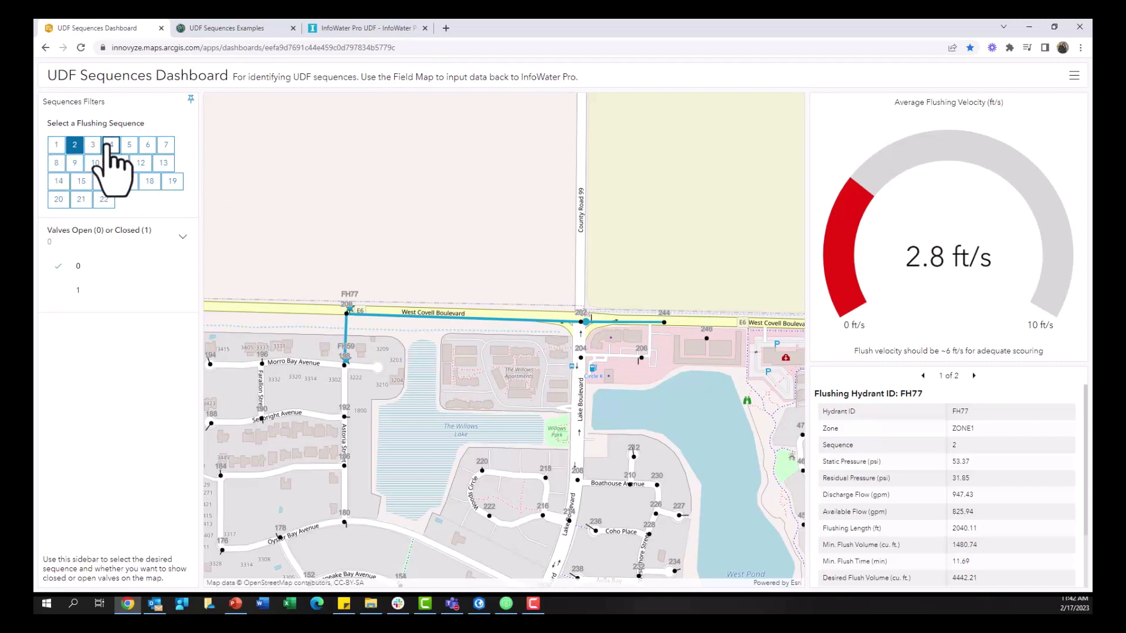
pyautogui.click(111, 144)
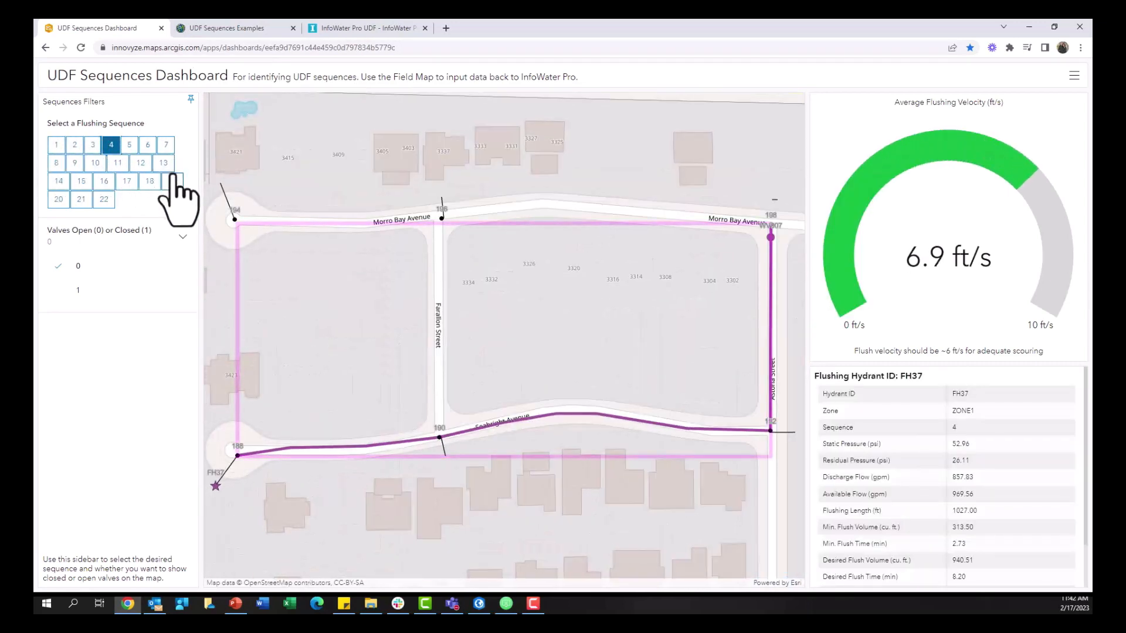
pyautogui.click(129, 145)
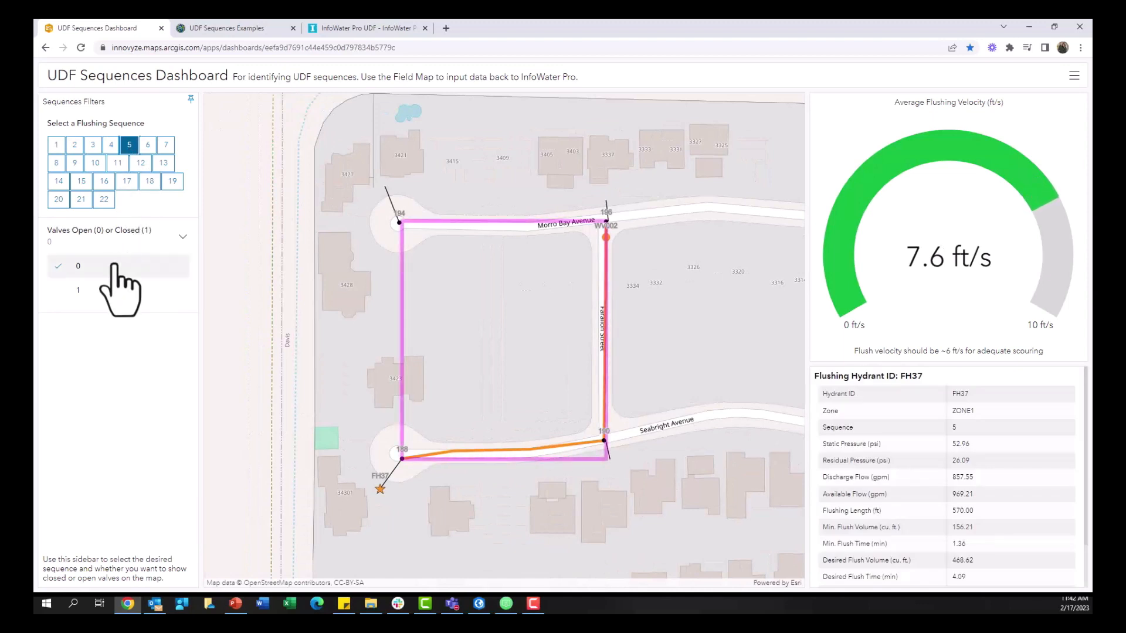
pyautogui.click(77, 290)
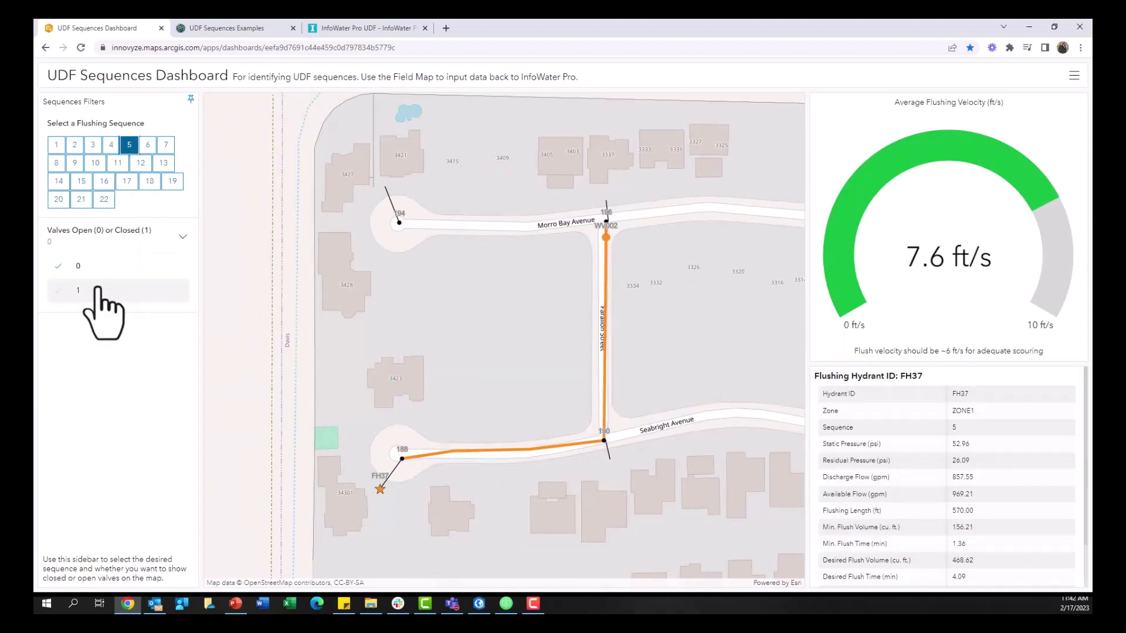
pyautogui.click(77, 290)
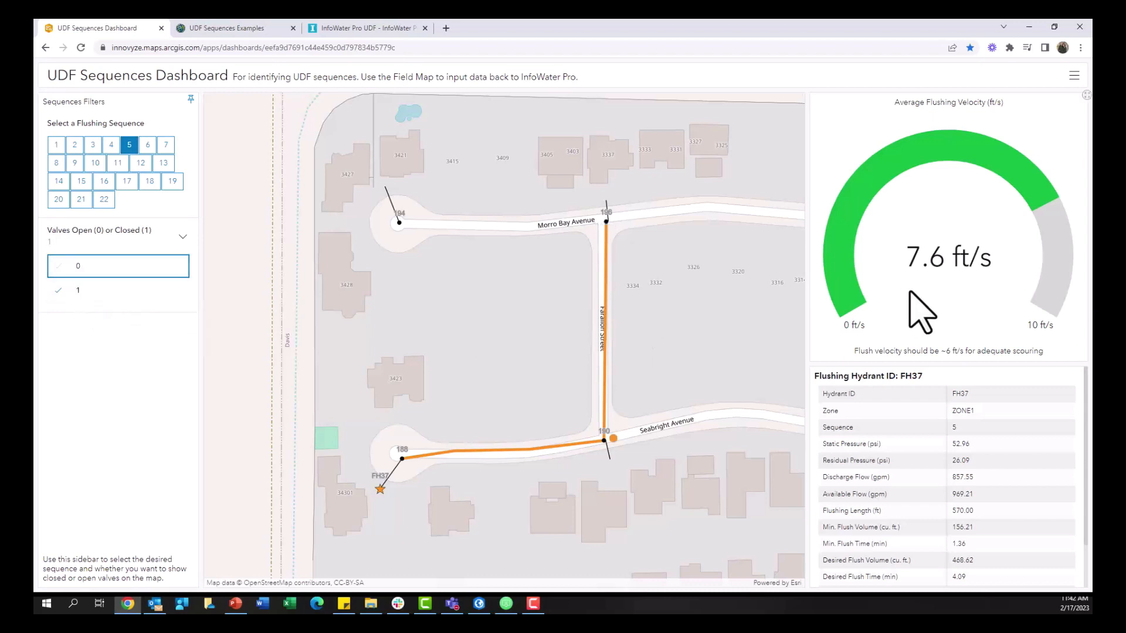
pyautogui.moveTo(1028, 196)
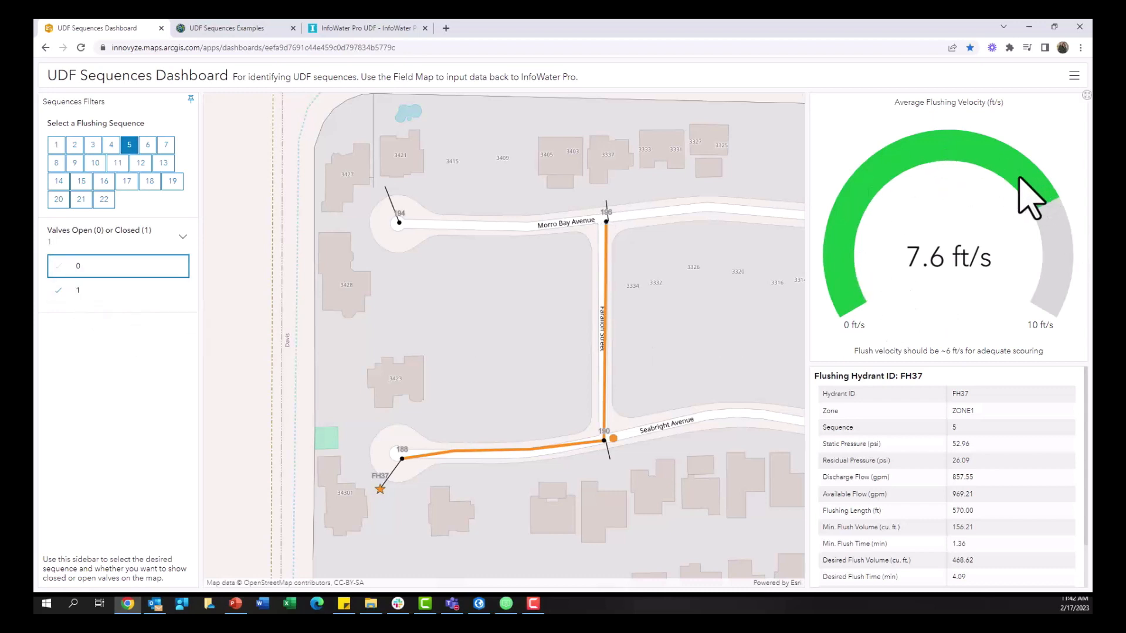
pyautogui.scroll(-3)
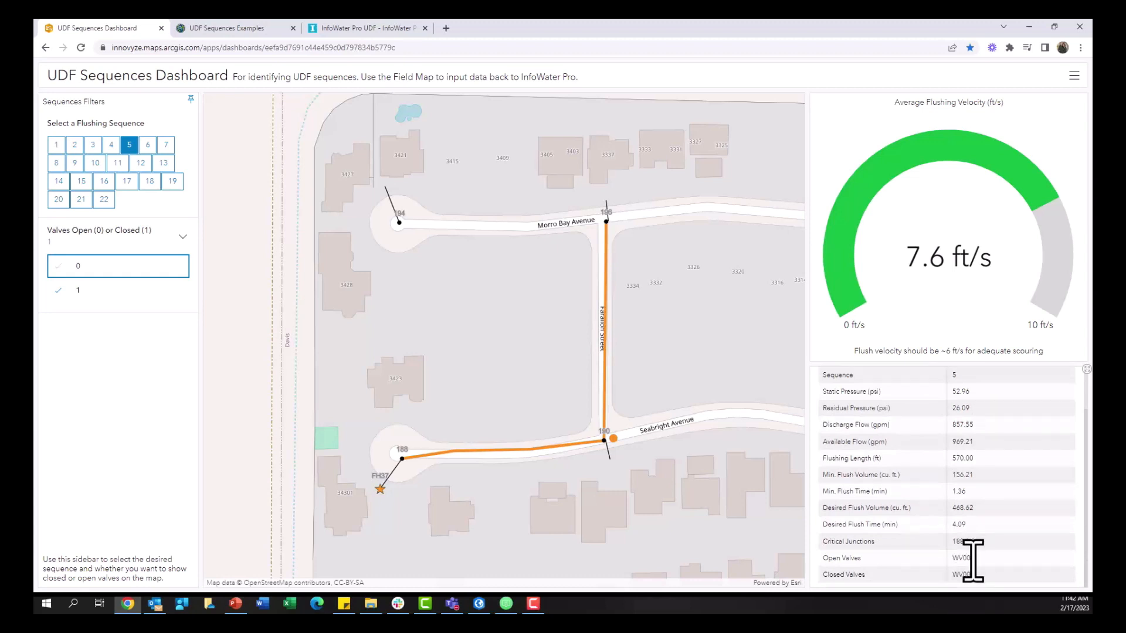
pyautogui.click(230, 28)
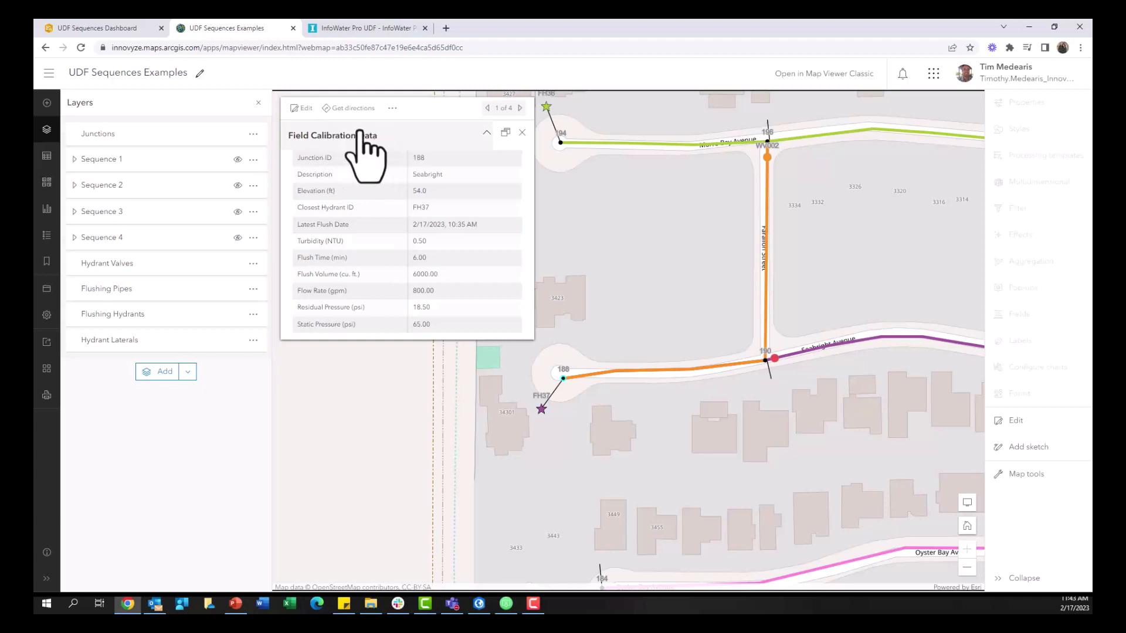
# Update junction 188's calibration record with turbidity 1, flush time 6.5 minutes and a new flush volume.
pyautogui.click(302, 107)
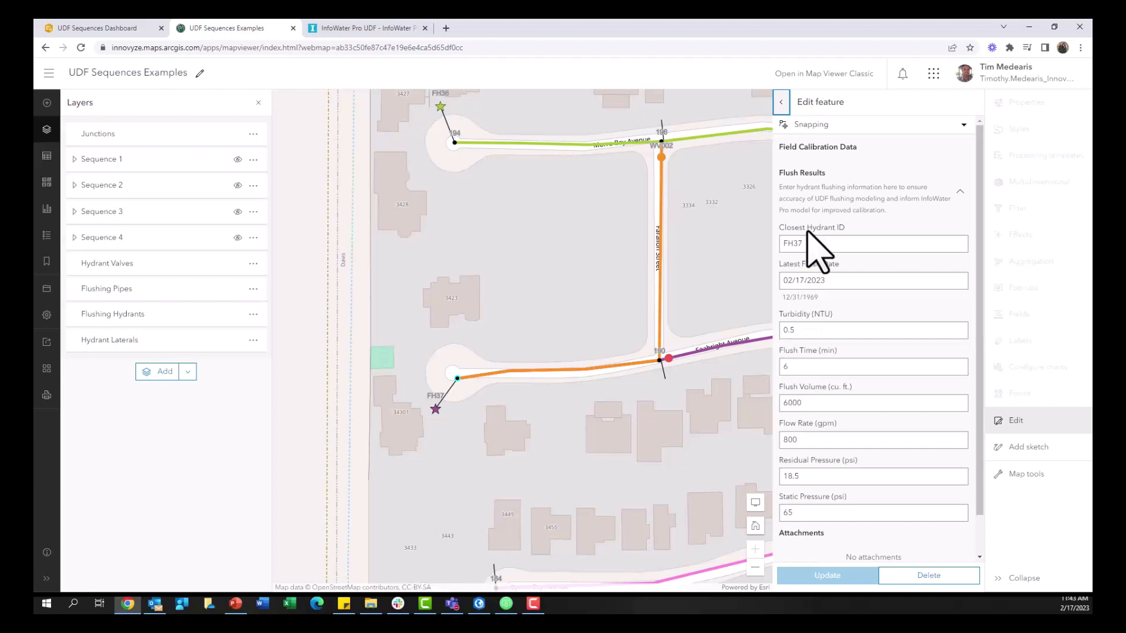
pyautogui.moveTo(653, 178)
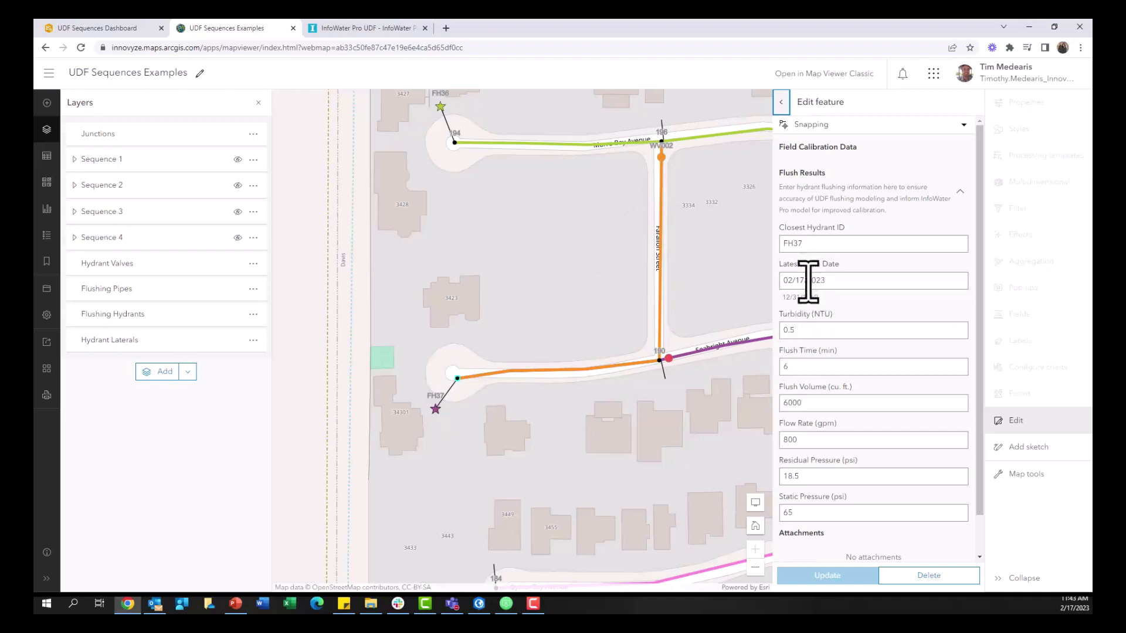
pyautogui.click(872, 330)
pyautogui.write('1')
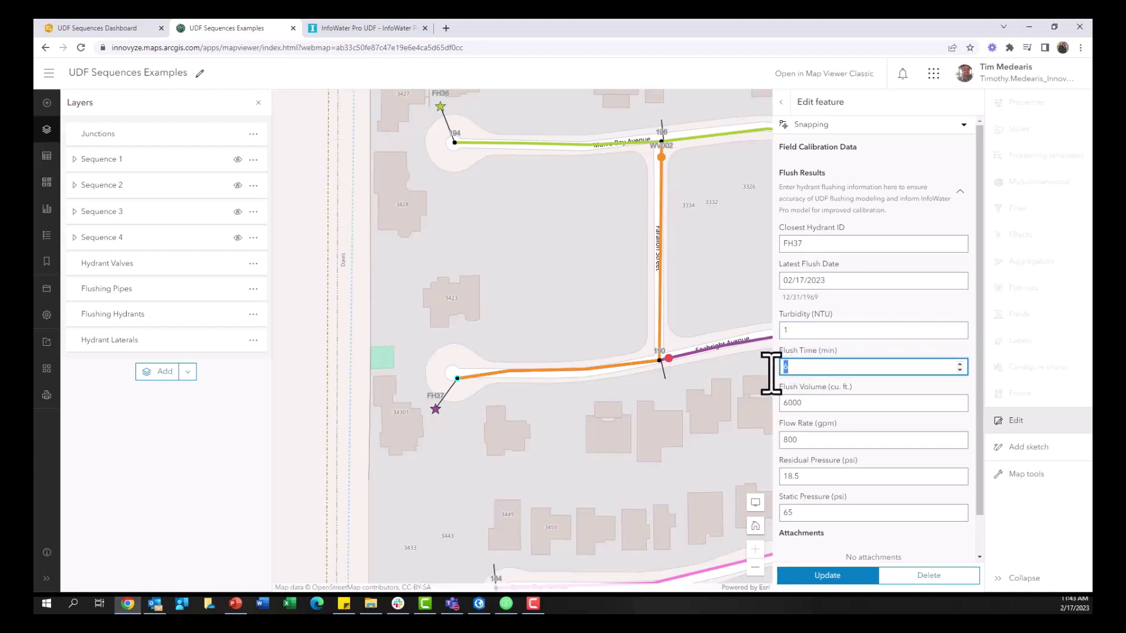
pyautogui.write('6.5')
pyautogui.click(874, 402)
pyautogui.write('7')
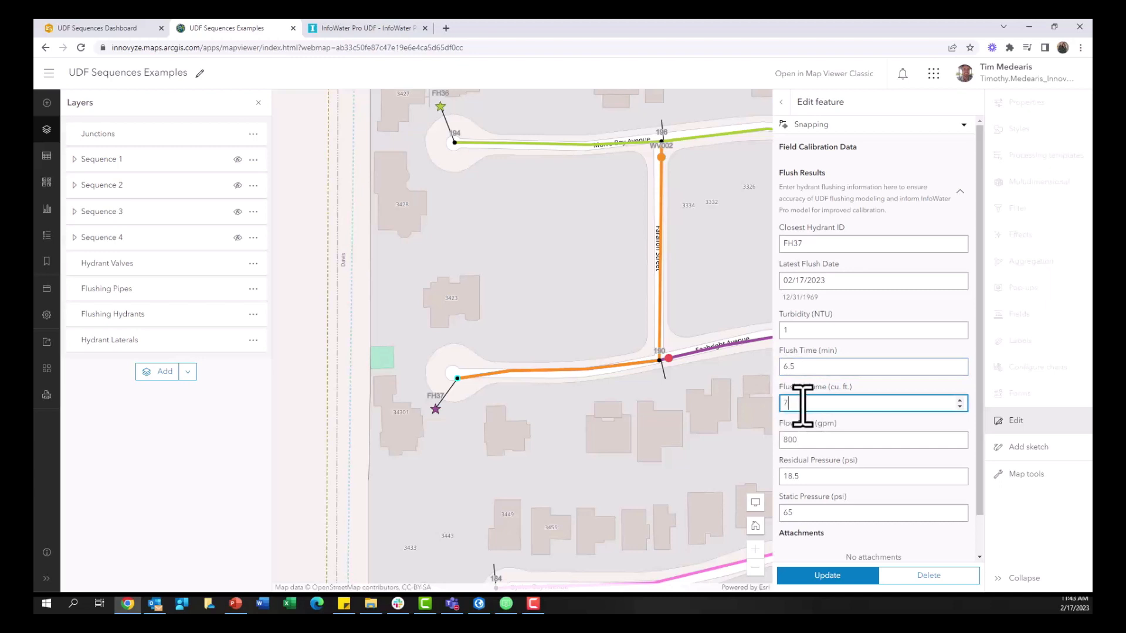
pyautogui.click(827, 575)
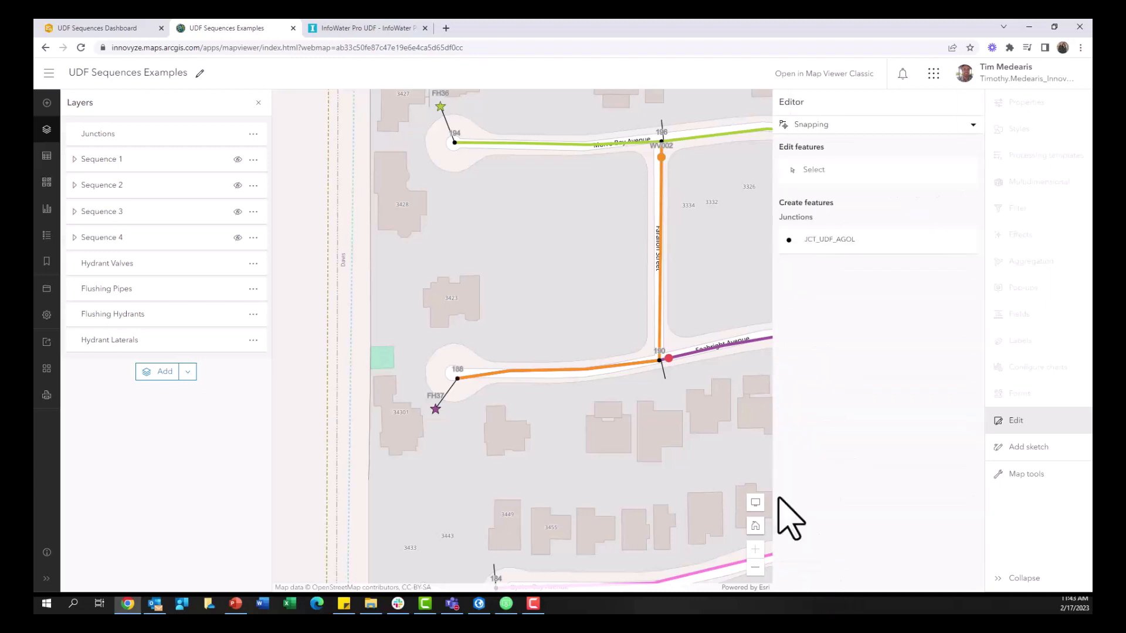
pyautogui.moveTo(581, 596)
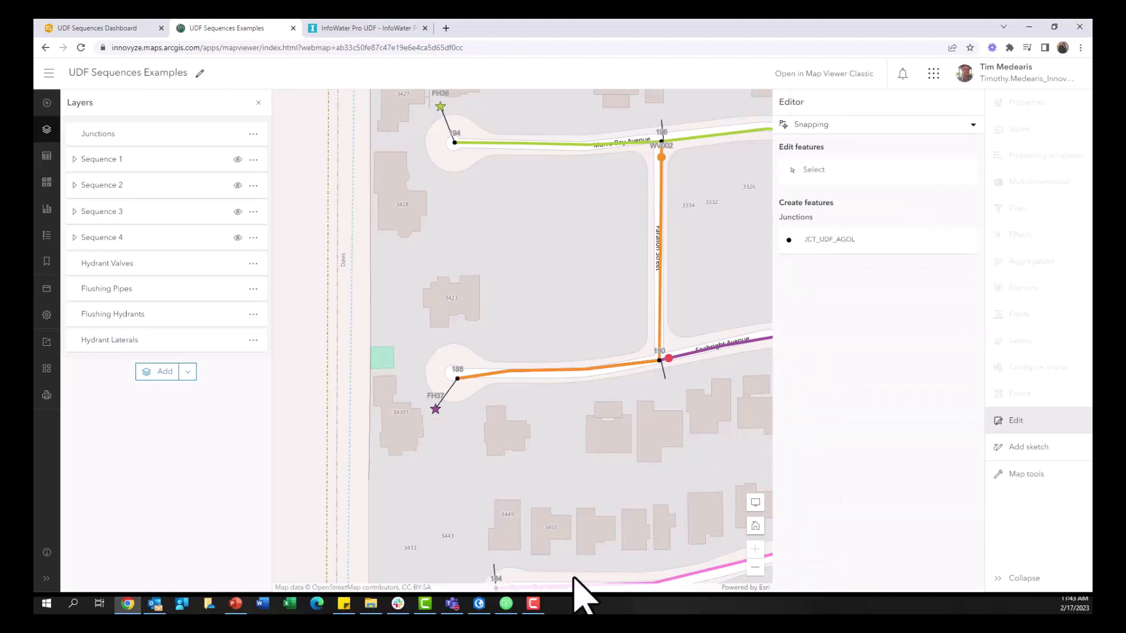
# Review junction 188's updated turbidity, flush time and flush volume 700 in the AirDroid Cast phone mirror, then close it.
pyautogui.click(505, 603)
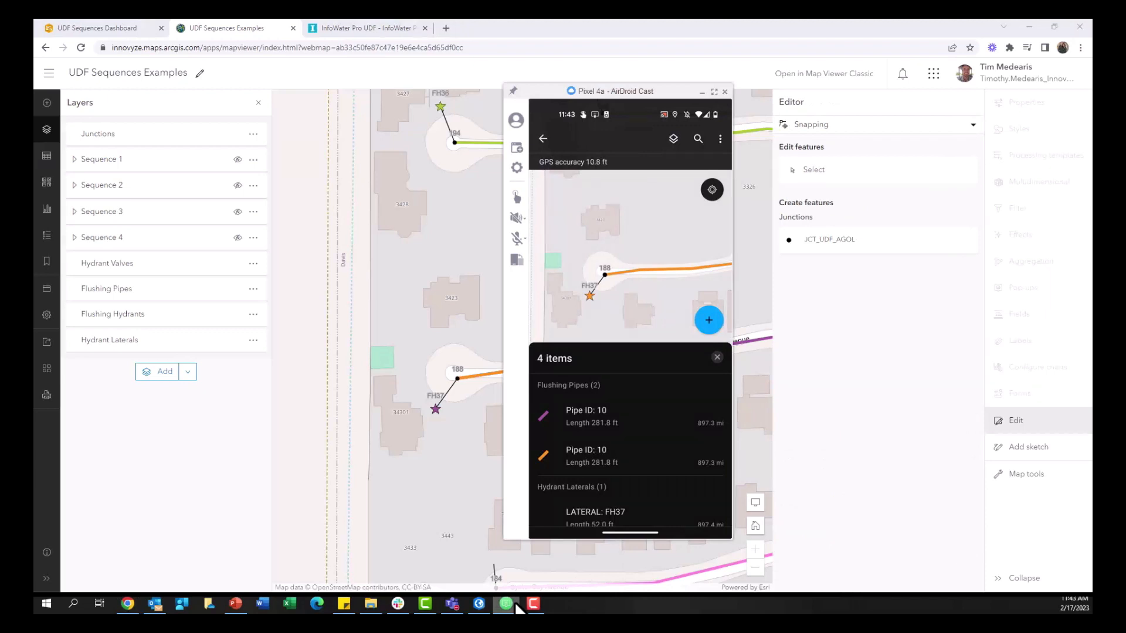
pyautogui.scroll(-3)
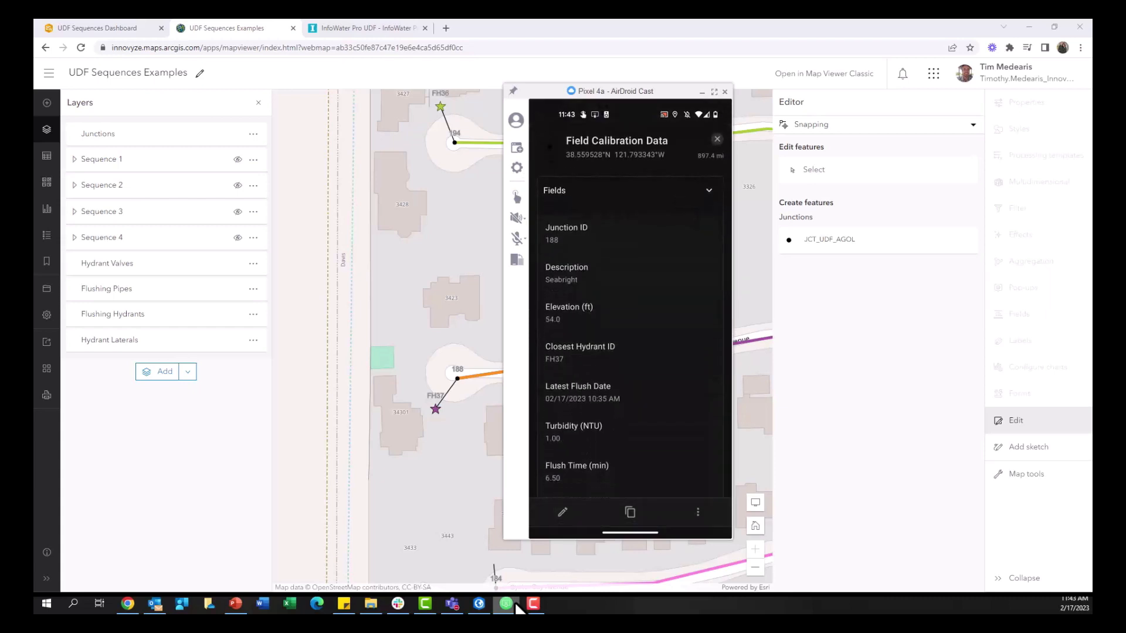
pyautogui.scroll(-3)
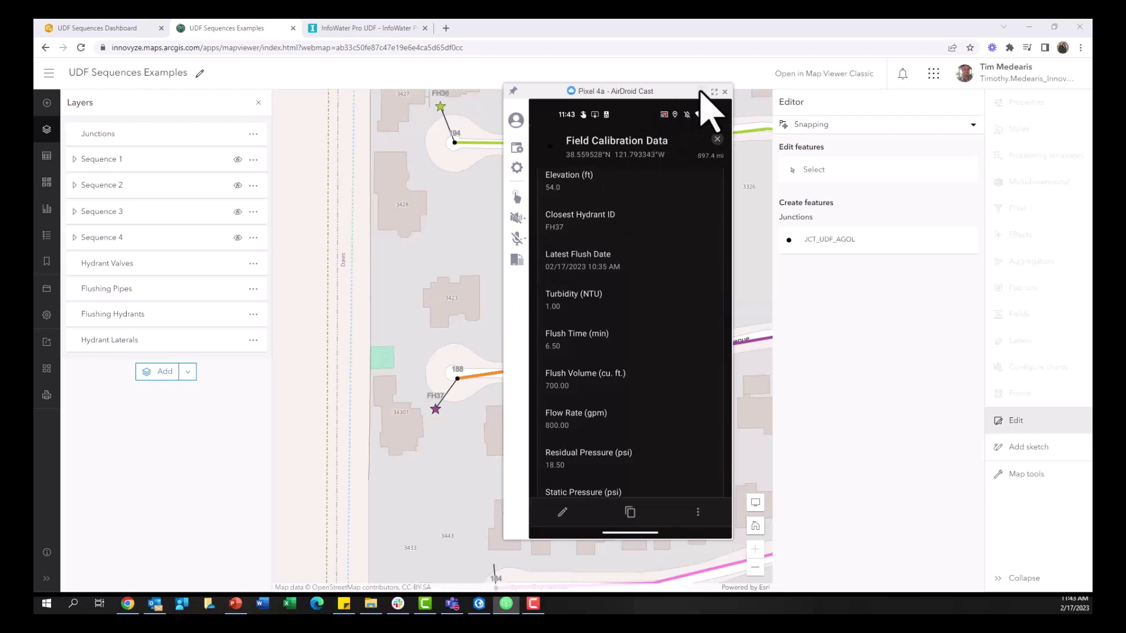
pyautogui.click(724, 91)
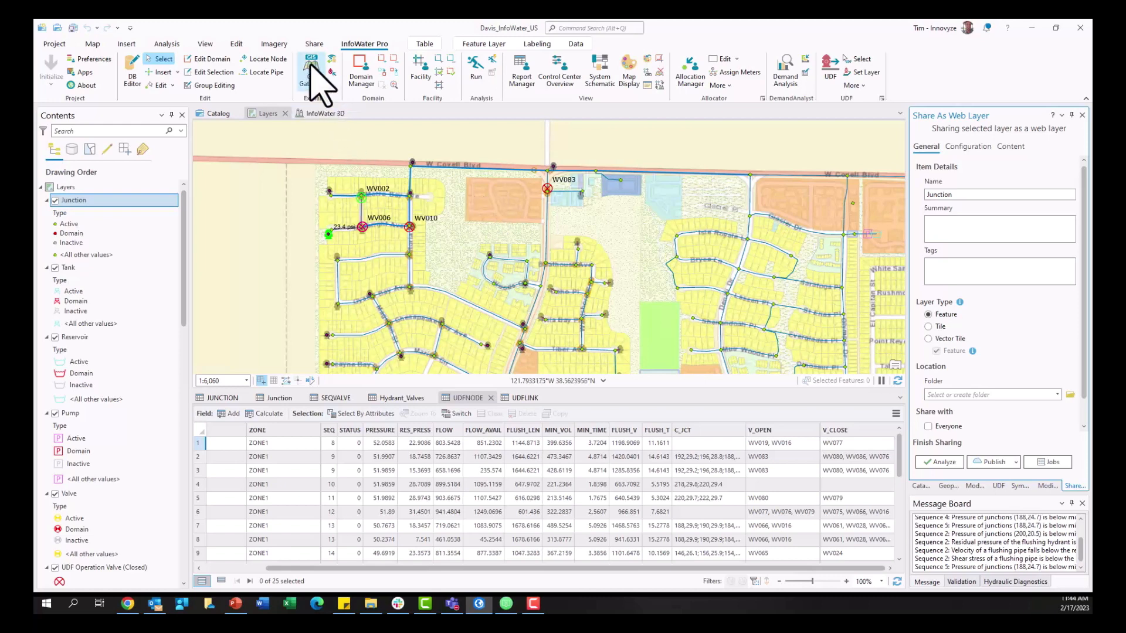
# Review the UPDATE_UDF_FIELD_DATA cluster's field mapping of UDF flush fields to junction fields in GIS Gateway.
pyautogui.click(311, 64)
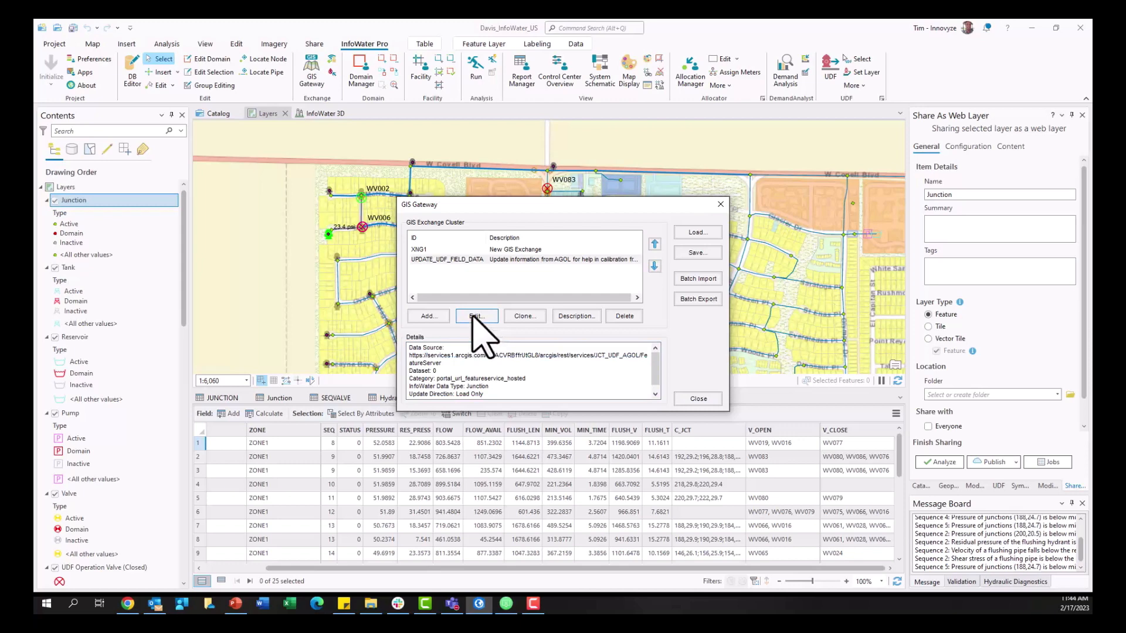
pyautogui.click(475, 315)
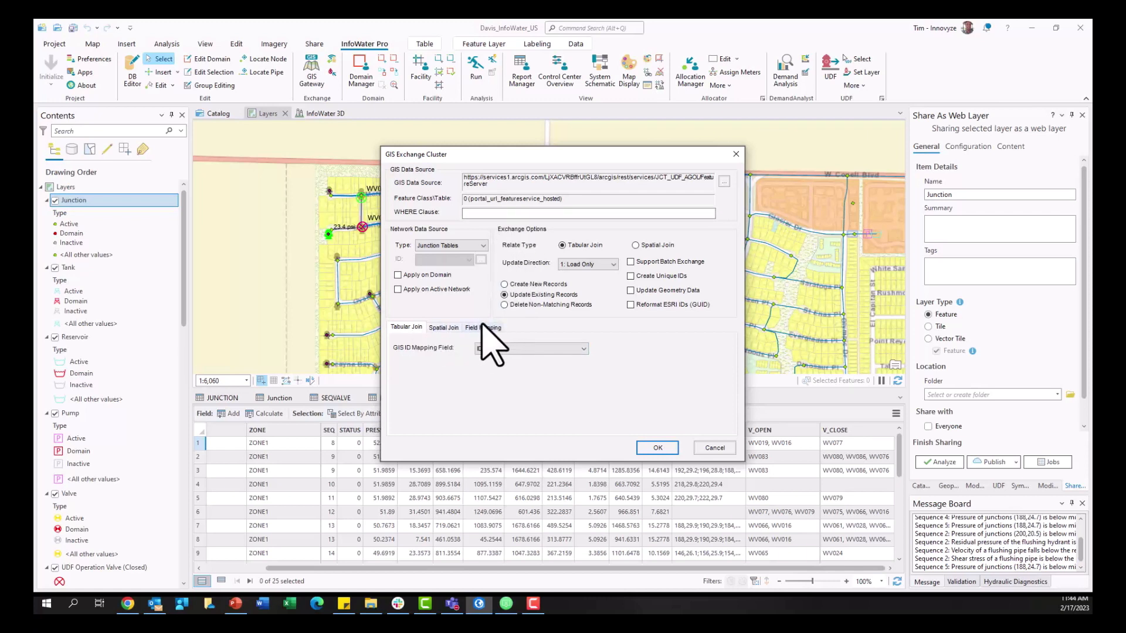
pyautogui.click(482, 327)
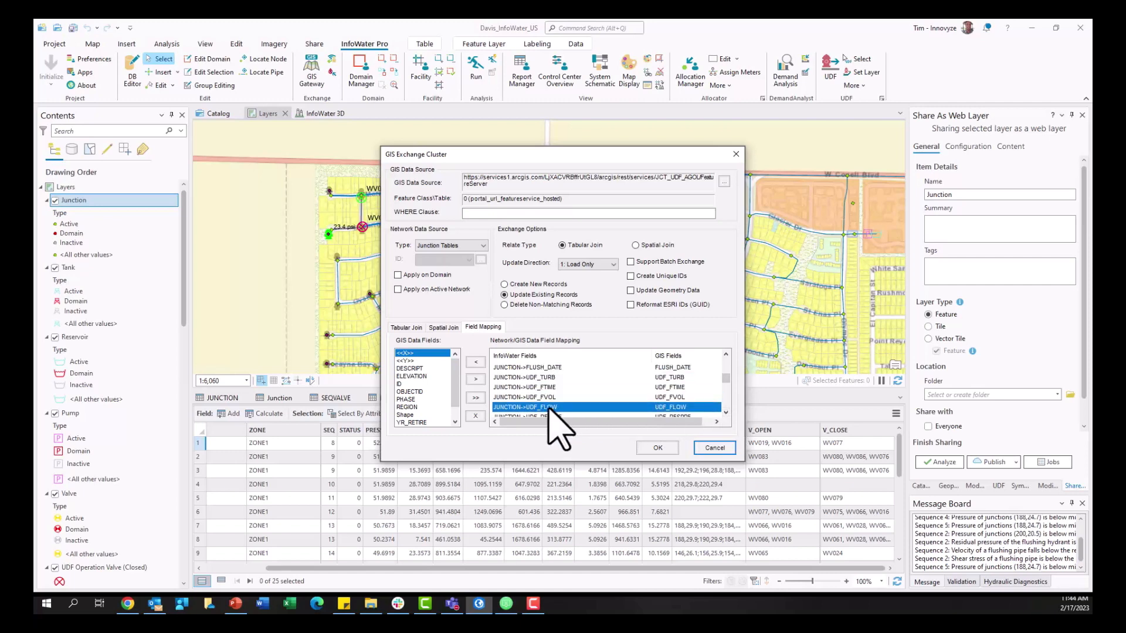
pyautogui.click(656, 447)
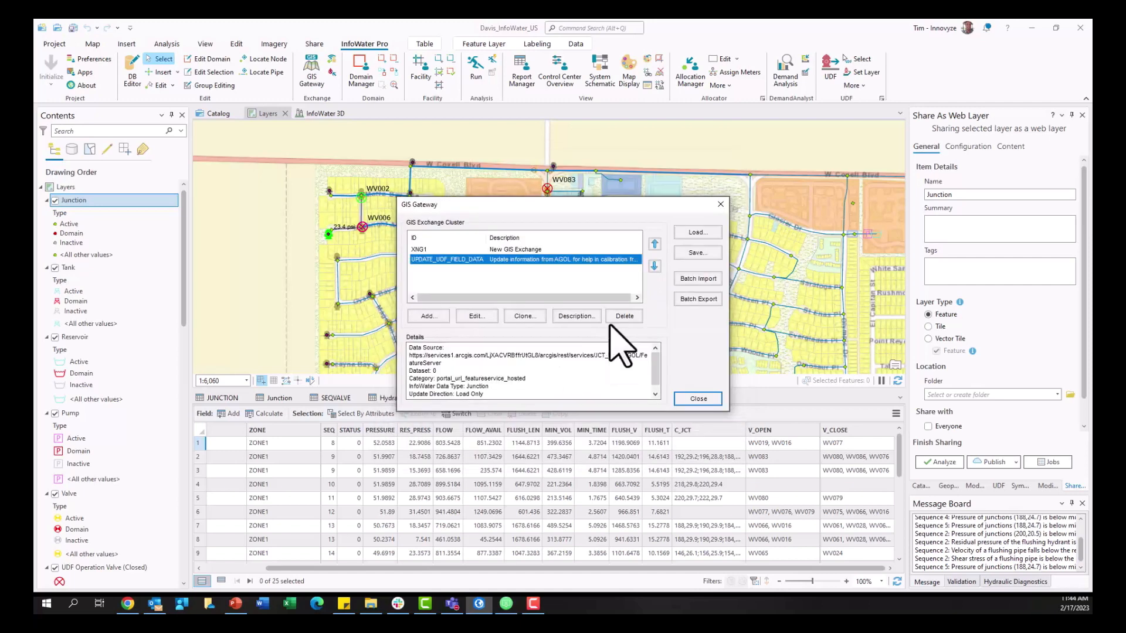
# Load the field-edited GIS data from UPDATE_UDF_FIELD_DATA into the model.
pyautogui.click(695, 232)
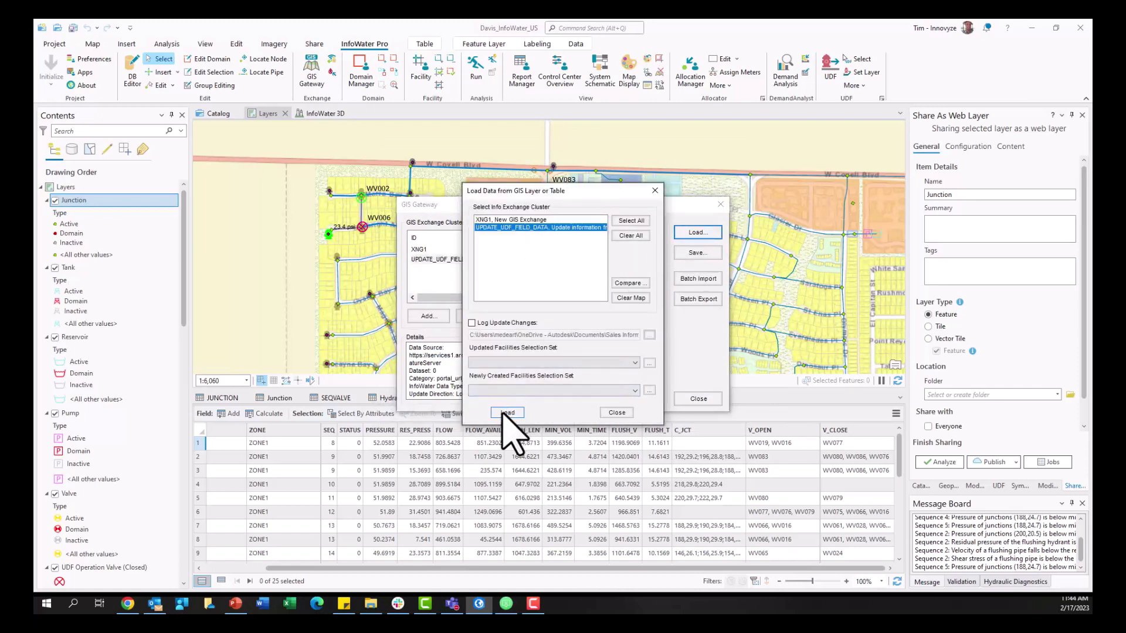
pyautogui.click(507, 412)
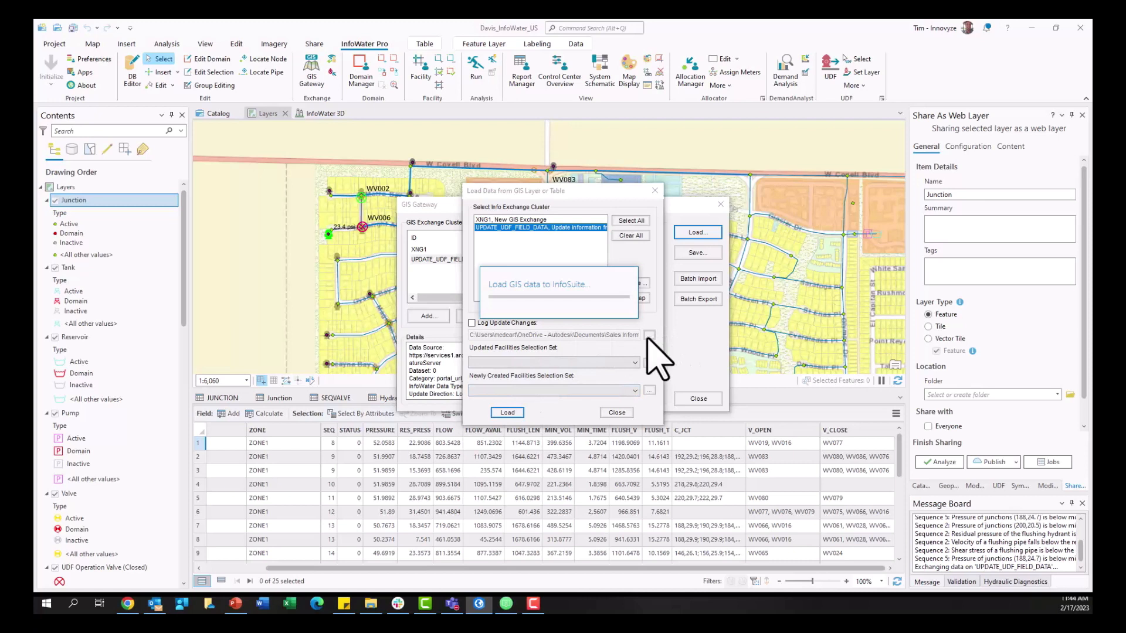